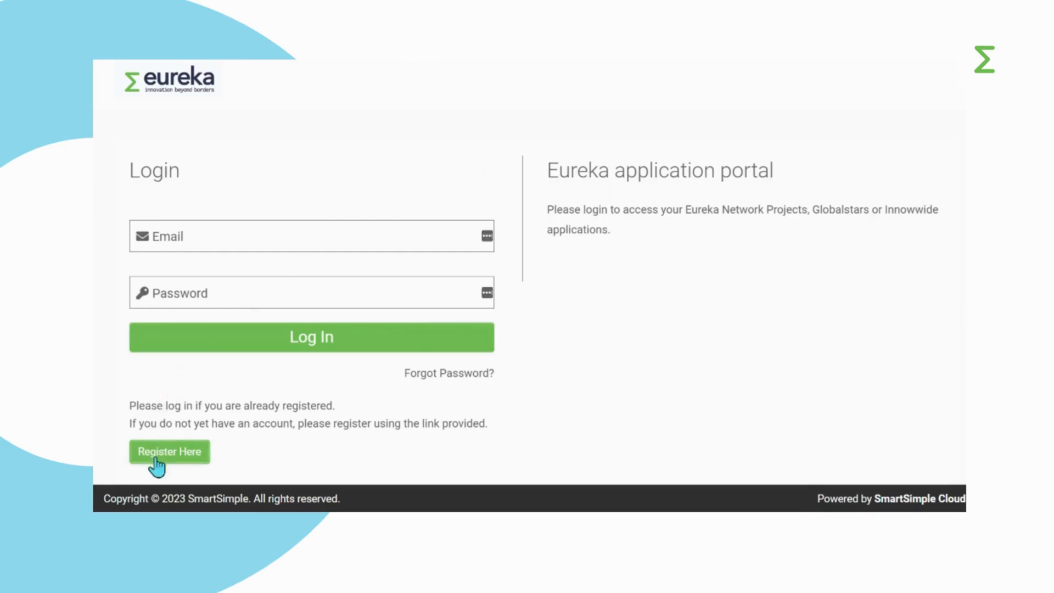
Review the new-account registration form and return to the login page
{"action": "left_click", "coordinate": [170, 451]}
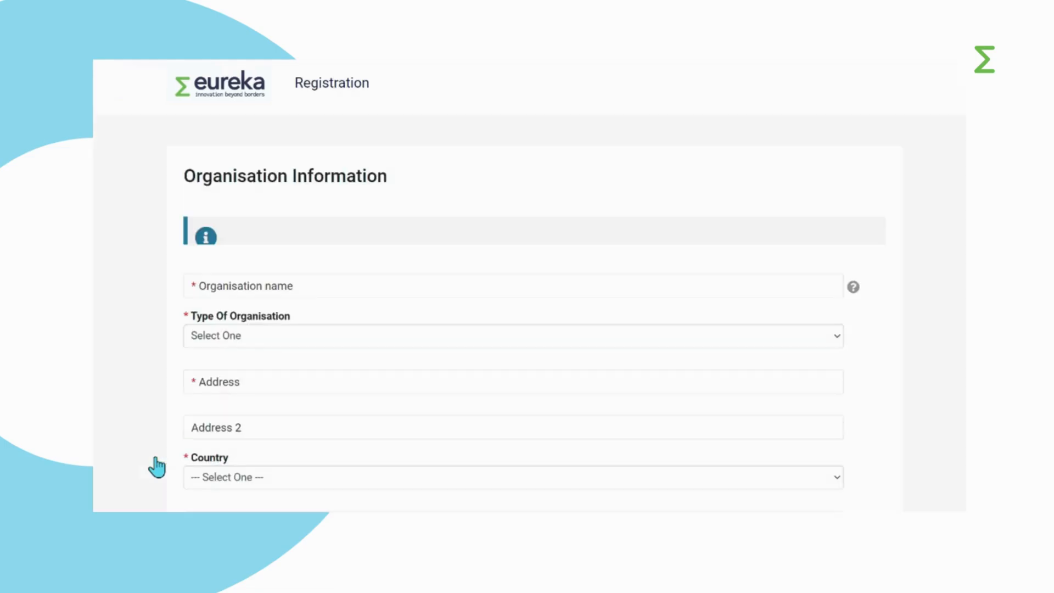
{"action": "scroll", "scroll_direction": "down", "scroll_amount": 3}
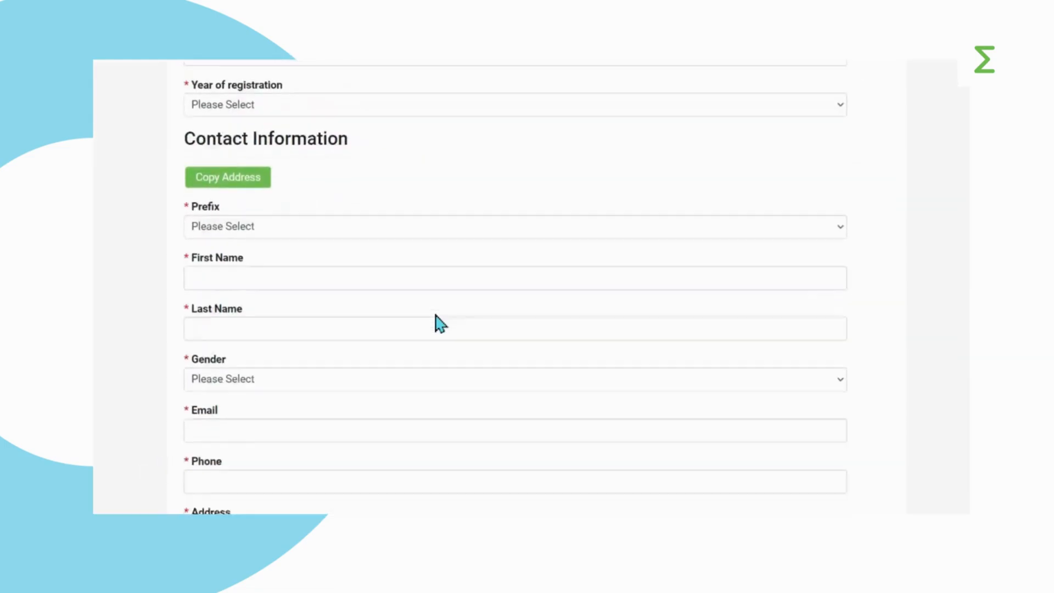
{"action": "scroll", "scroll_direction": "down", "scroll_amount": 3}
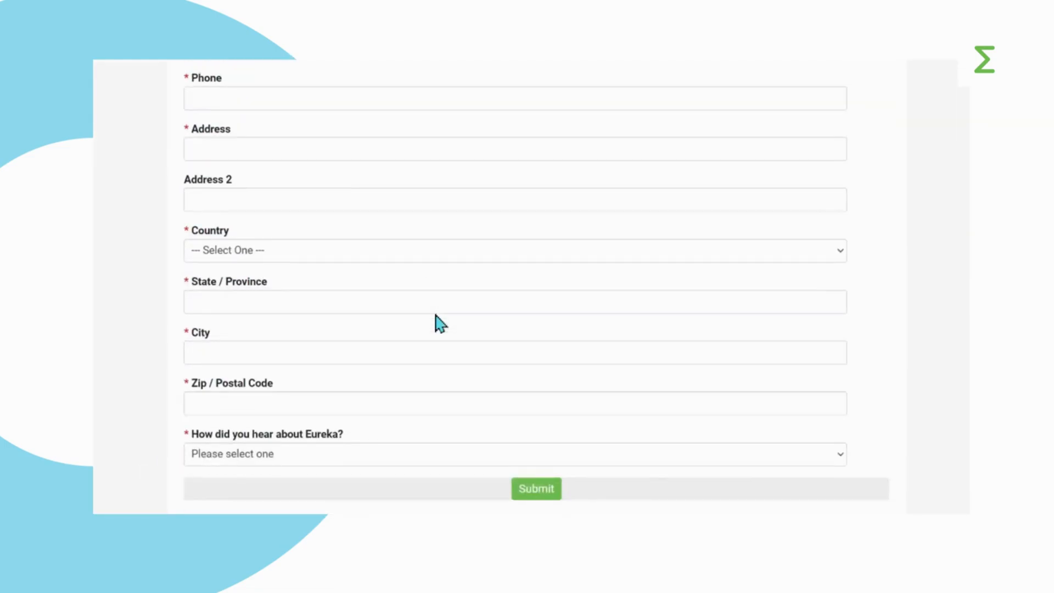
{"action": "left_click", "coordinate": [536, 489]}
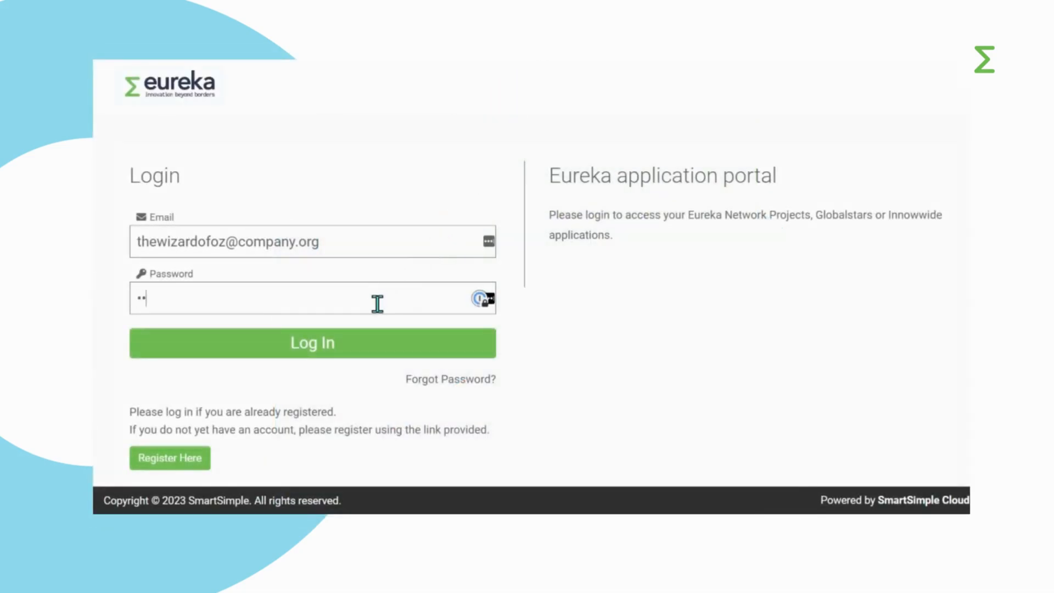
Sign in to the portal with email and password
{"action": "left_click", "coordinate": [312, 342]}
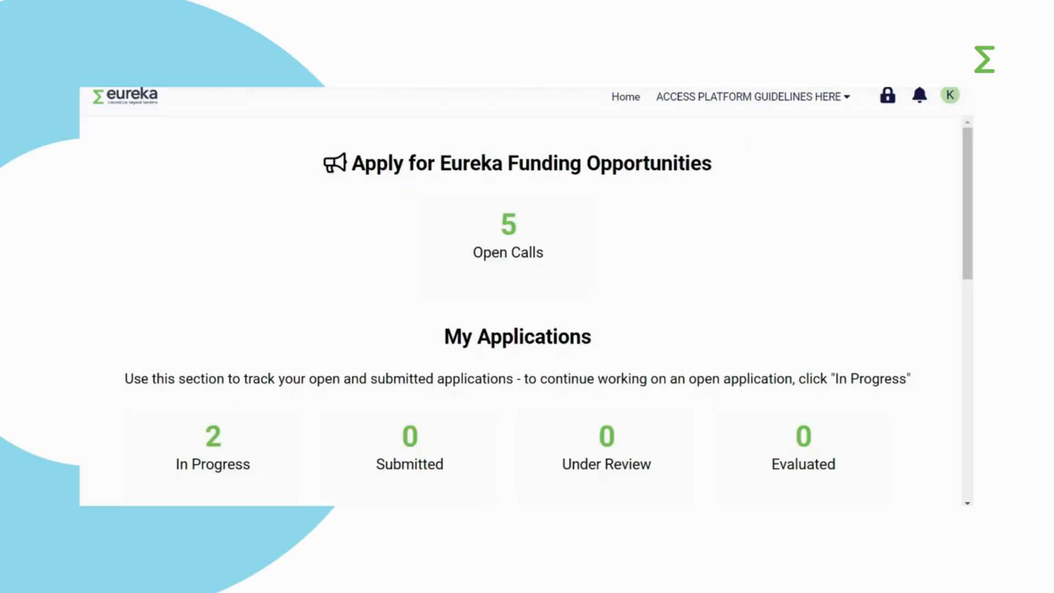
Review My Applications, My Activities and Partner Forms, then show the user account menu
{"action": "scroll", "scroll_direction": "down", "scroll_amount": 3}
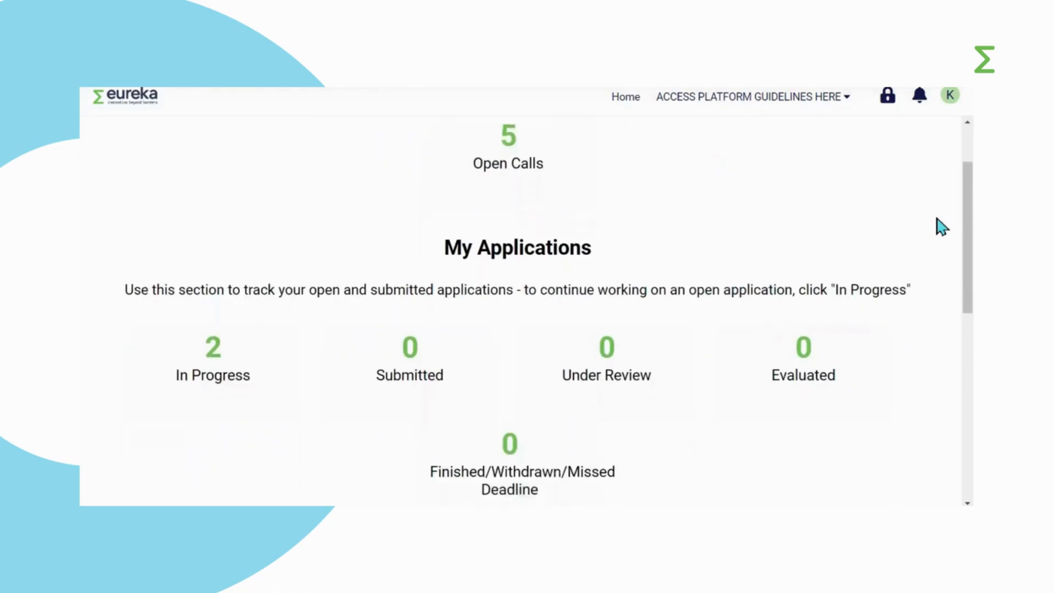
{"action": "scroll", "scroll_direction": "down", "scroll_amount": 3}
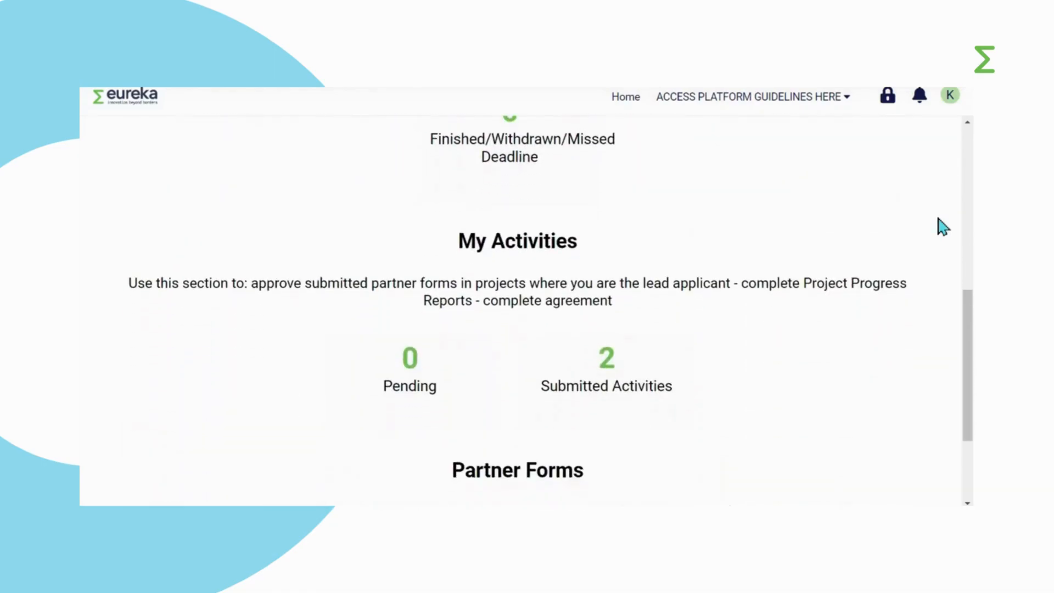
{"action": "scroll", "scroll_direction": "down", "scroll_amount": 3}
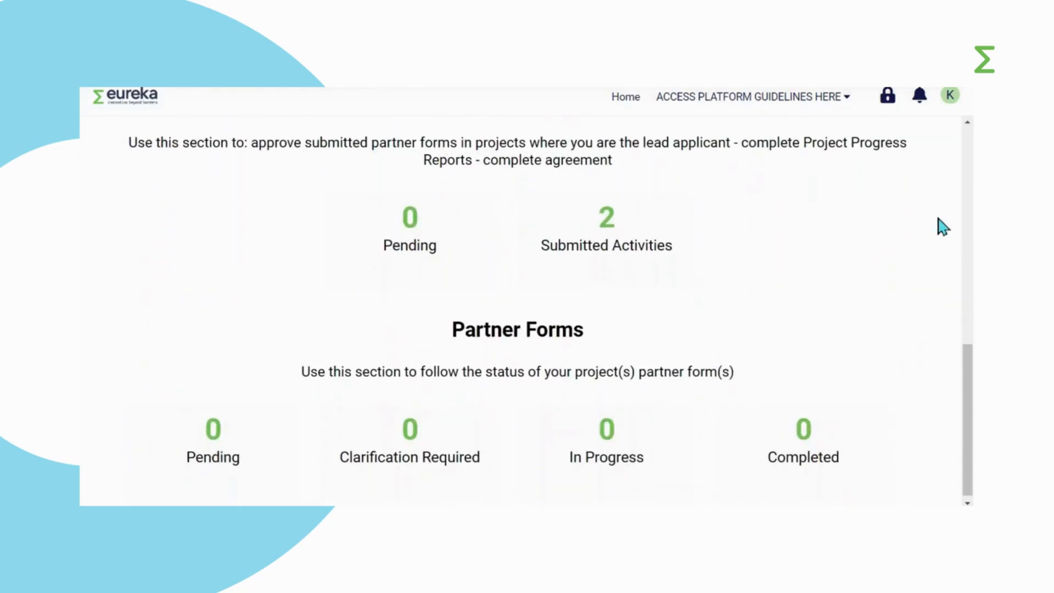
{"action": "mouse_move", "coordinate": [120, 143]}
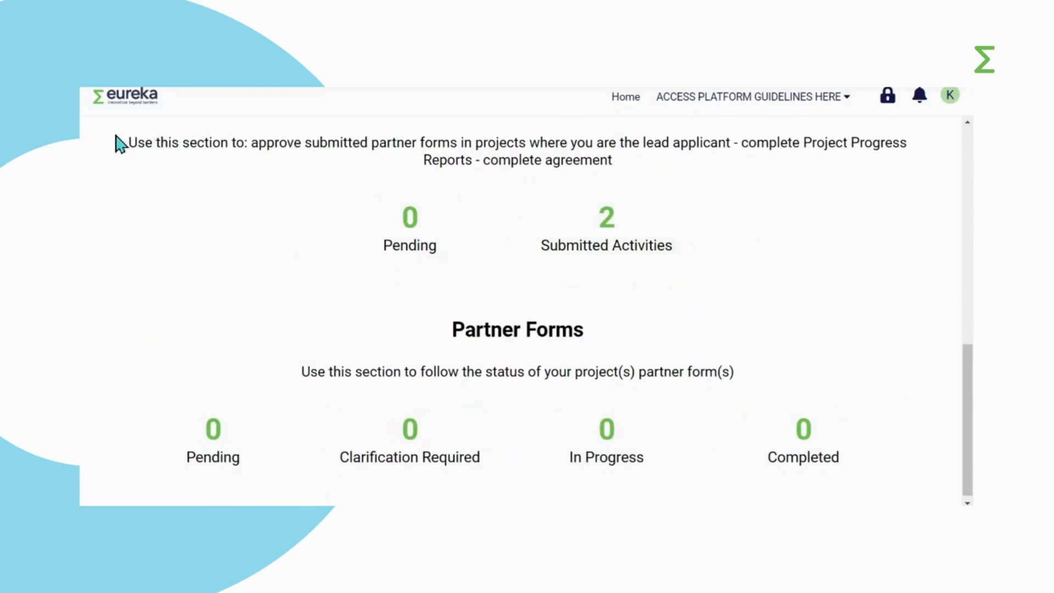
{"action": "mouse_move", "coordinate": [950, 95]}
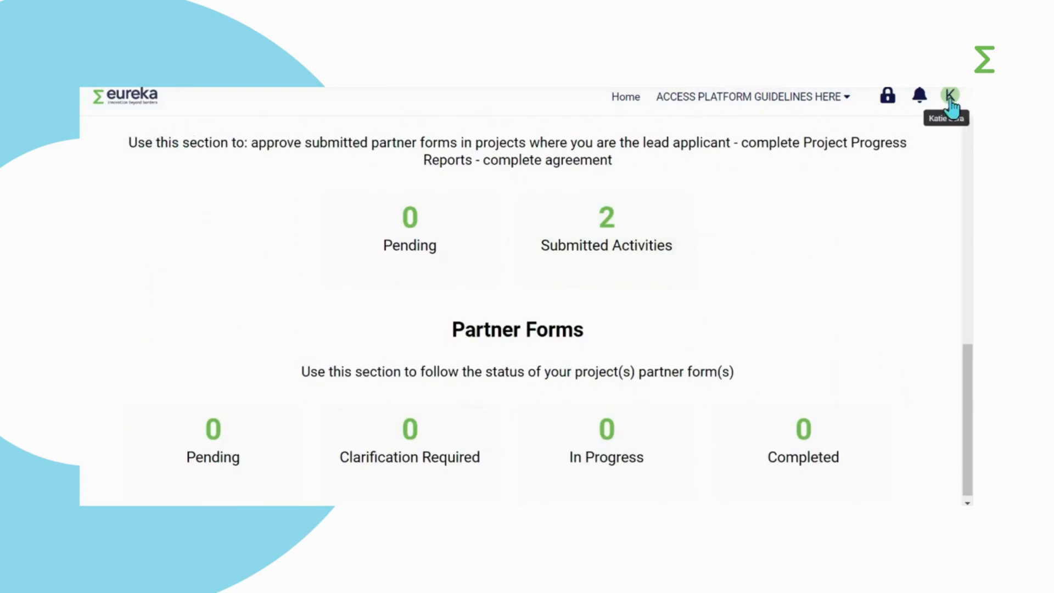
{"action": "left_click", "coordinate": [949, 96]}
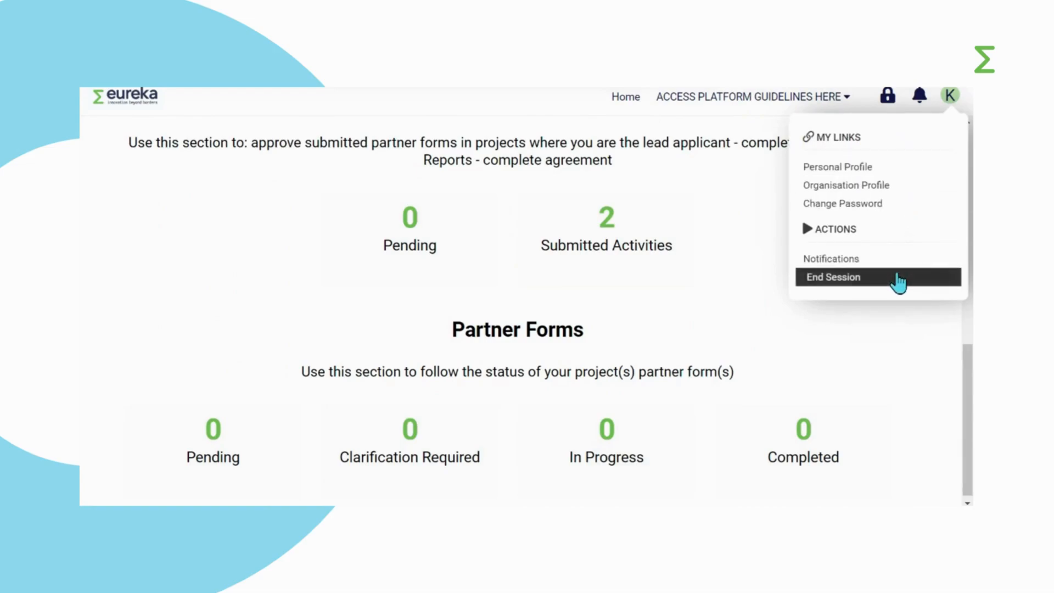
{"action": "mouse_move", "coordinate": [807, 120]}
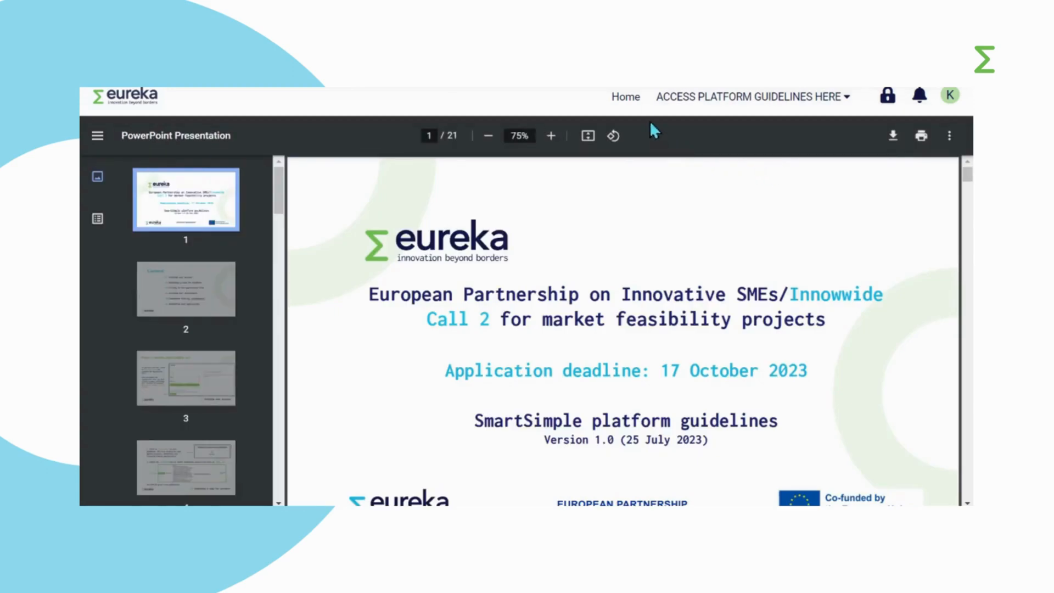
Return to the funding home dashboard after viewing the platform guidelines PDF
{"action": "left_click", "coordinate": [624, 97]}
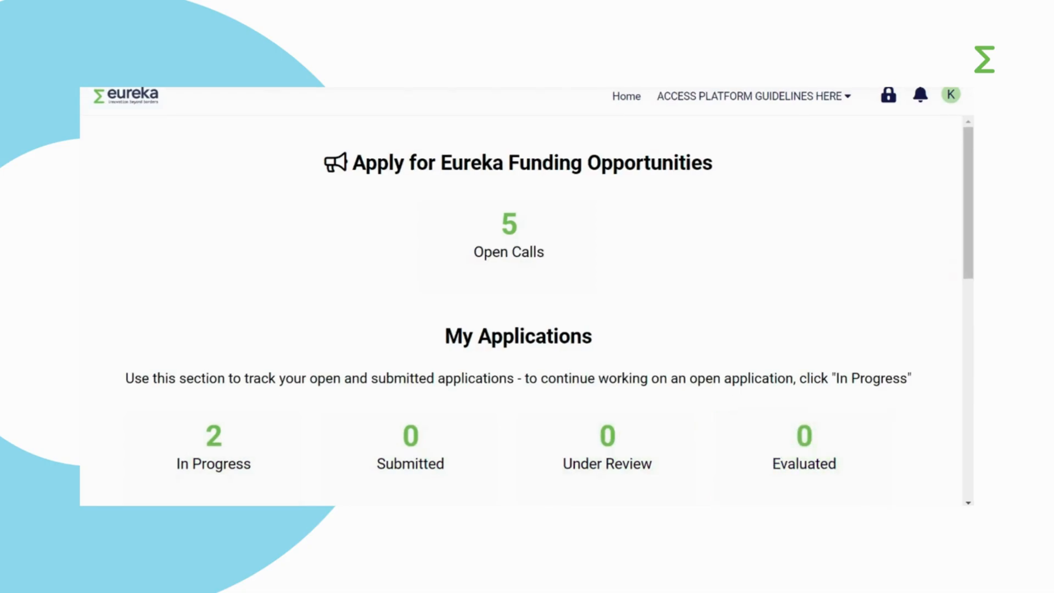
{"action": "mouse_move", "coordinate": [574, 241]}
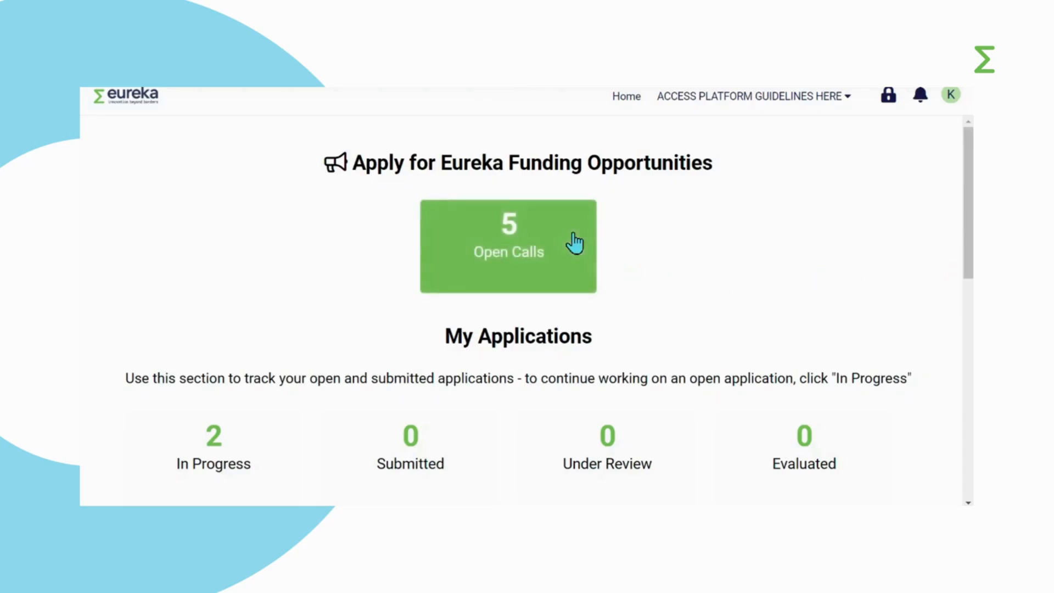
From Open Calls, start a new application for INNOWIDE CALL 2
{"action": "left_click", "coordinate": [507, 247]}
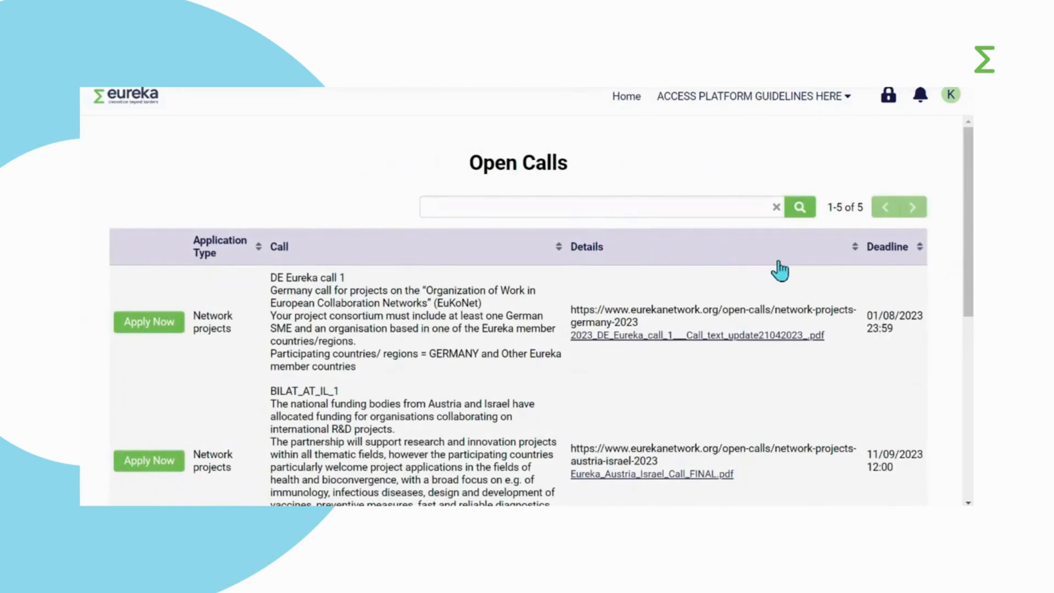
{"action": "scroll", "scroll_direction": "down", "scroll_amount": 3}
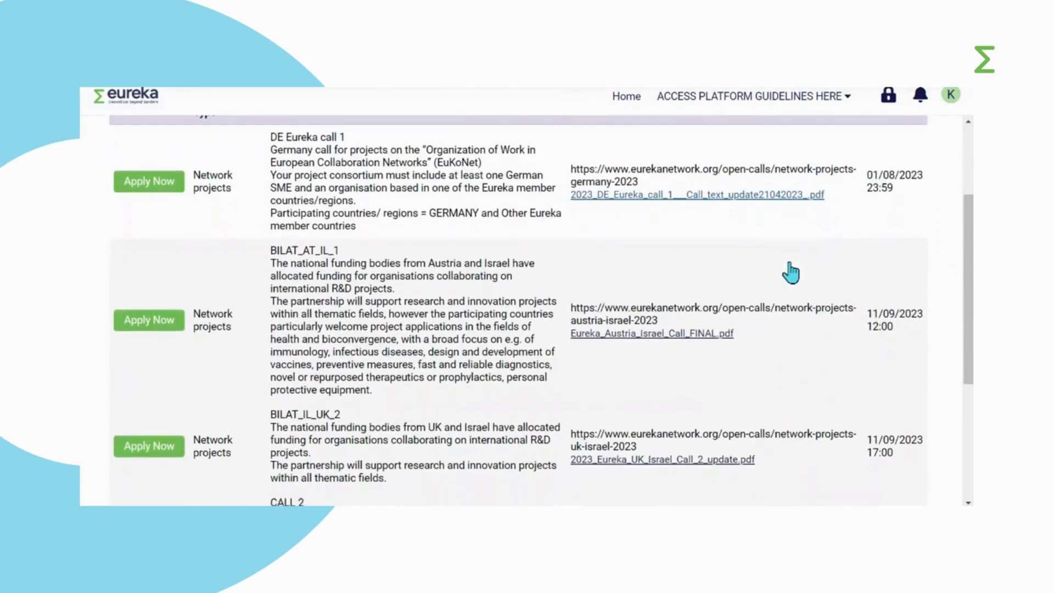
{"action": "scroll", "scroll_direction": "down", "scroll_amount": 3}
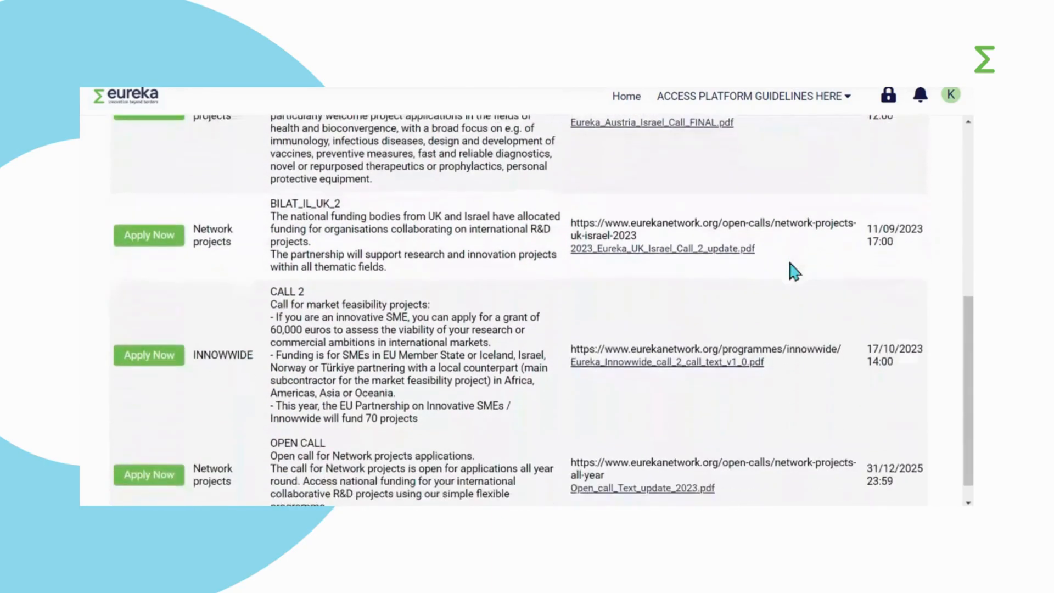
{"action": "scroll", "scroll_direction": "down", "scroll_amount": 3}
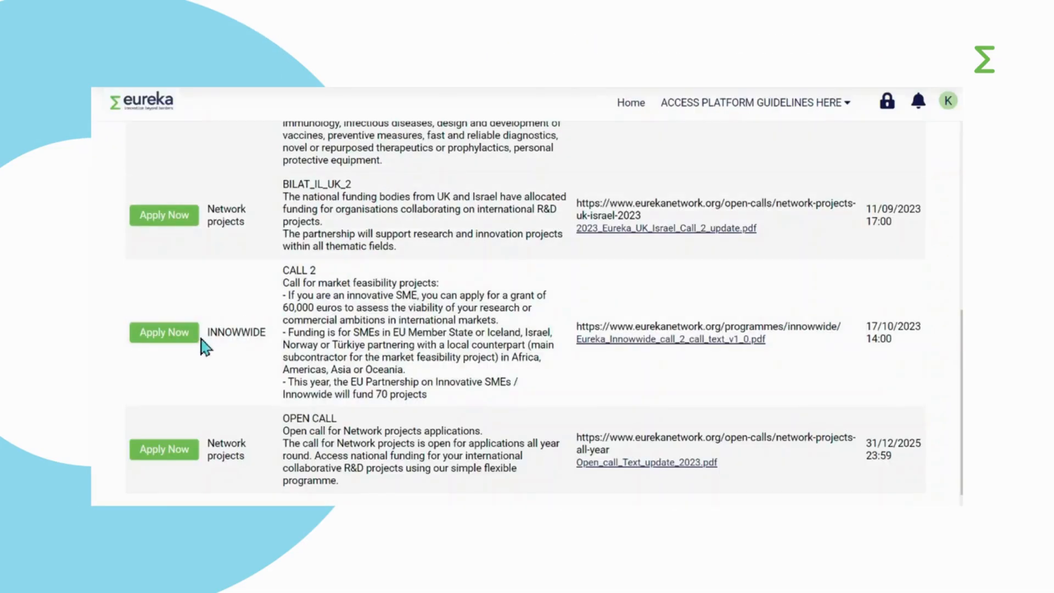
{"action": "left_click", "coordinate": [163, 332]}
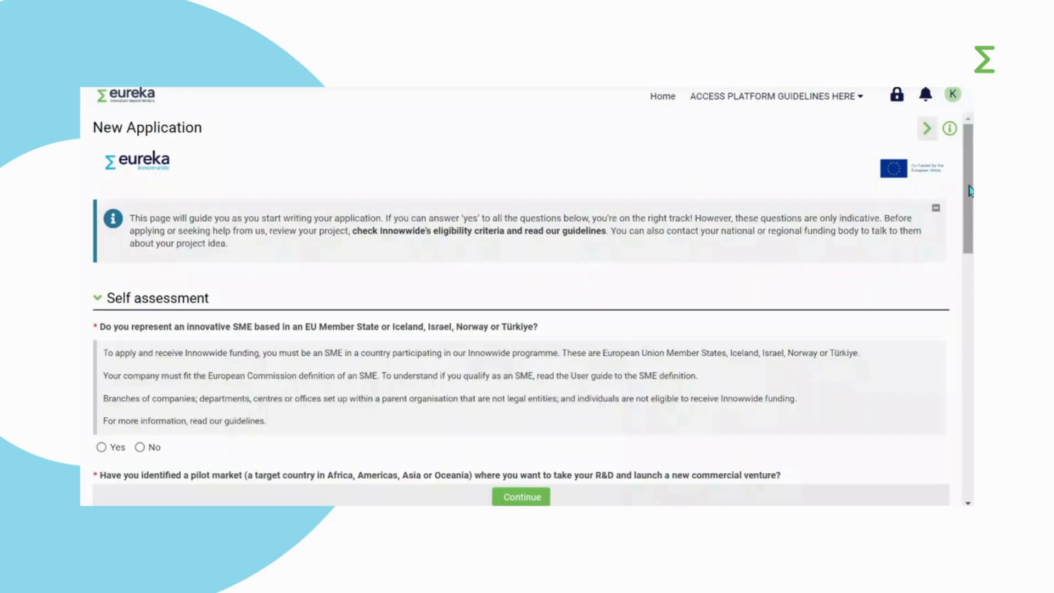
Answer Yes to the innovative SME and pilot market self-assessment questions
{"action": "scroll", "scroll_direction": "down", "scroll_amount": 3}
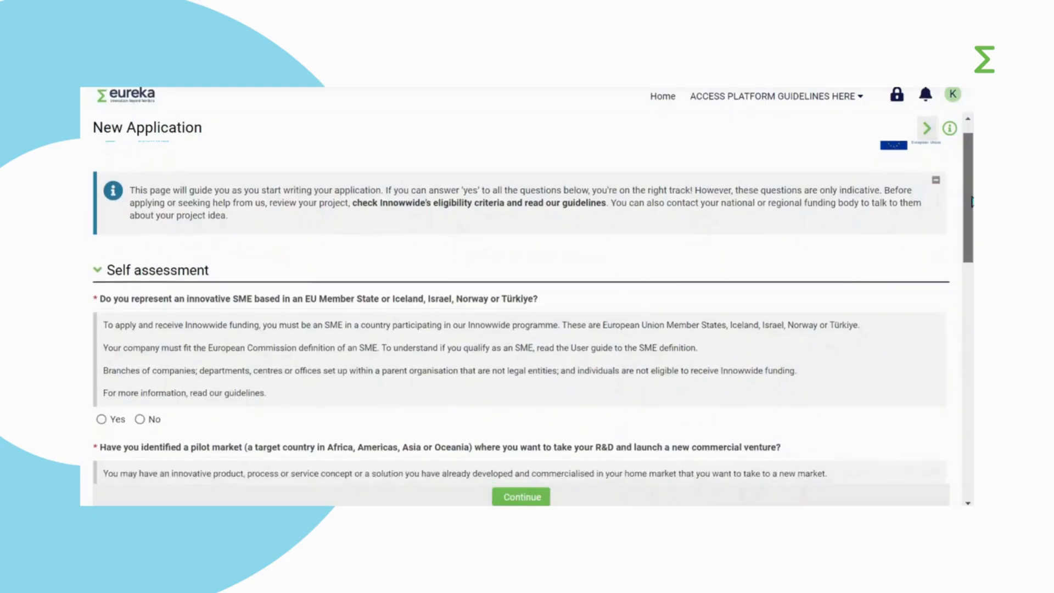
{"action": "left_click", "coordinate": [936, 179]}
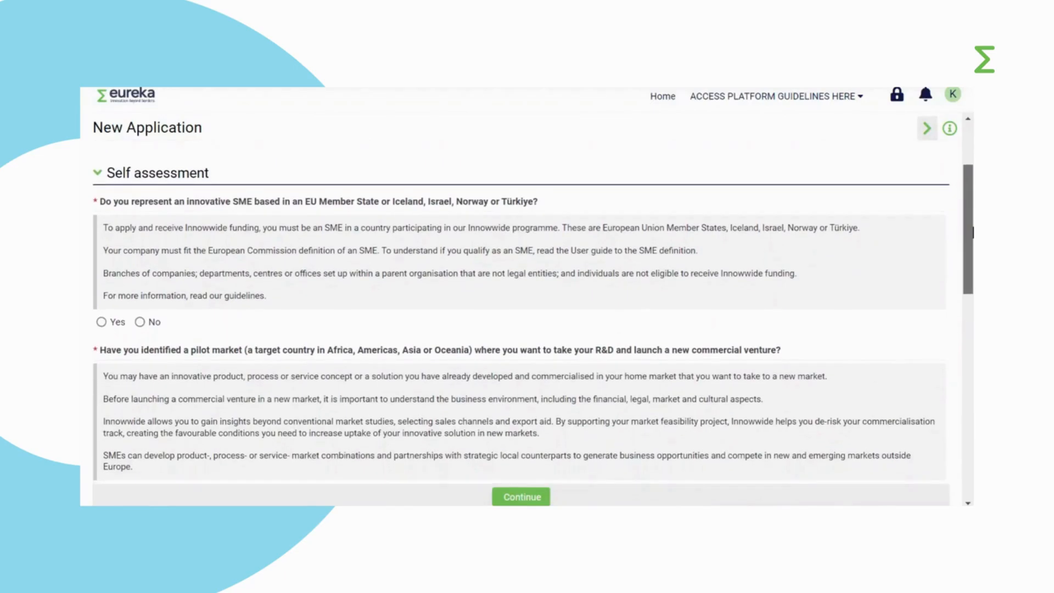
{"action": "scroll", "scroll_direction": "down", "scroll_amount": 3}
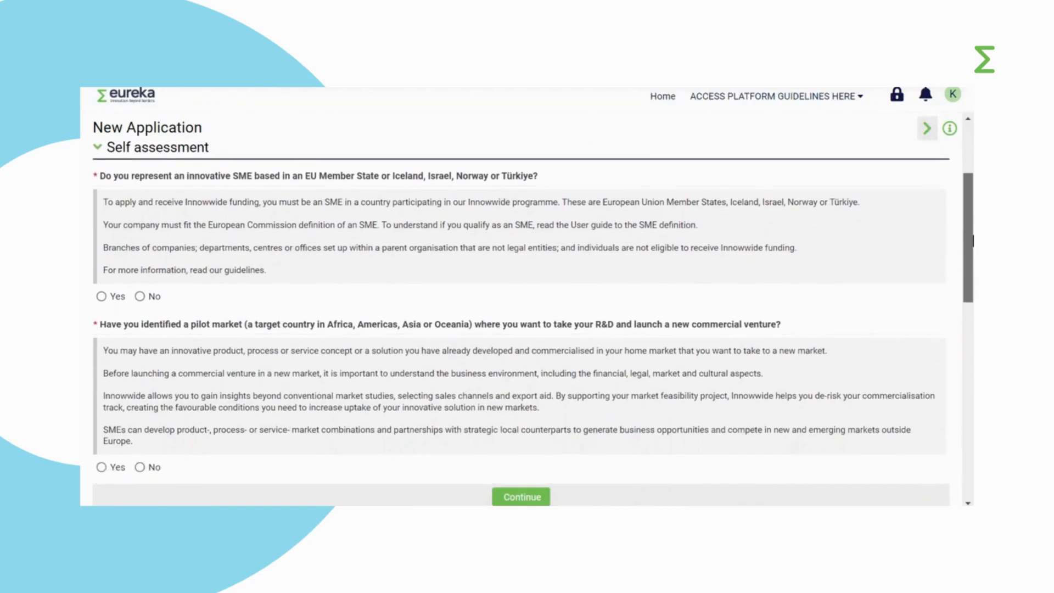
{"action": "scroll", "scroll_direction": "down", "scroll_amount": 3}
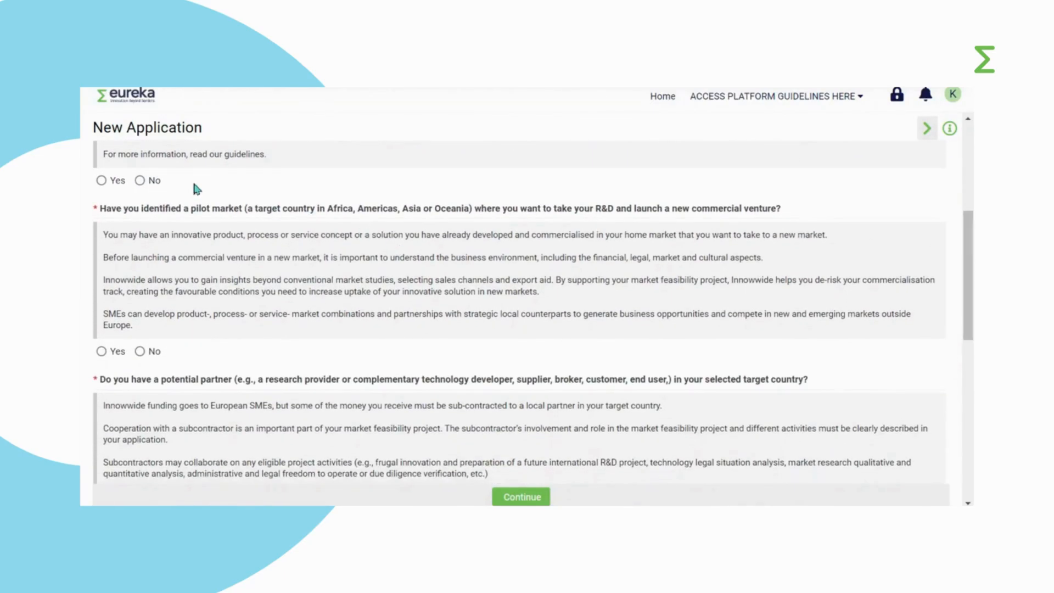
{"action": "left_click", "coordinate": [101, 180]}
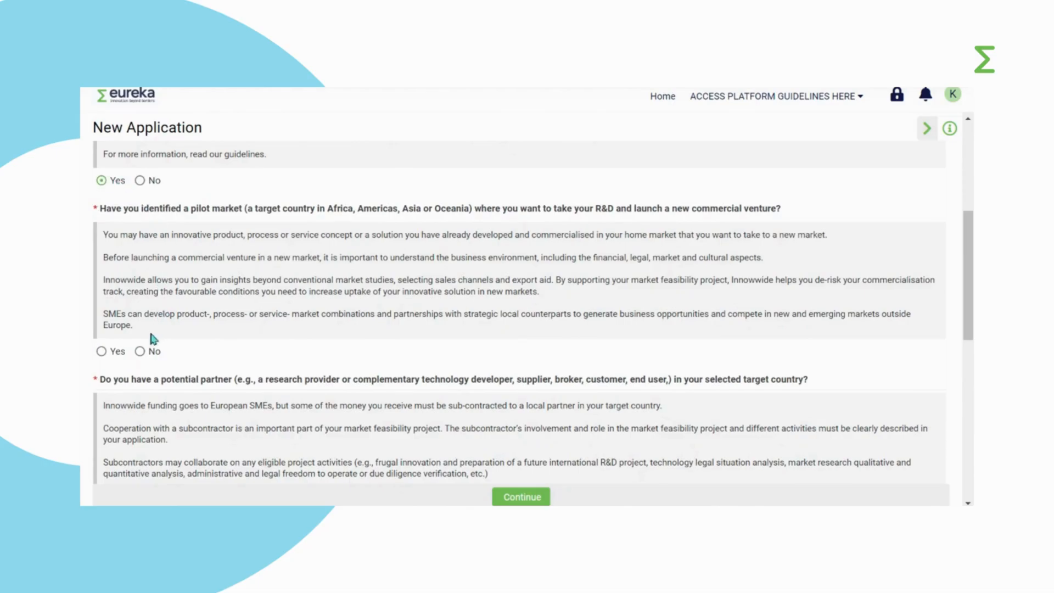
{"action": "left_click", "coordinate": [101, 352]}
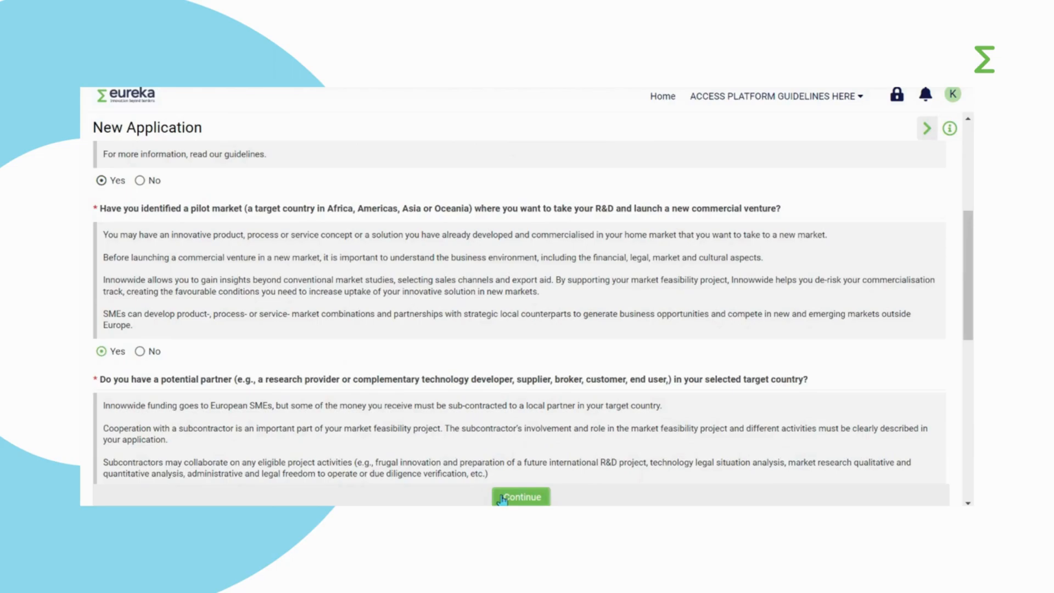
{"action": "left_click", "coordinate": [519, 497]}
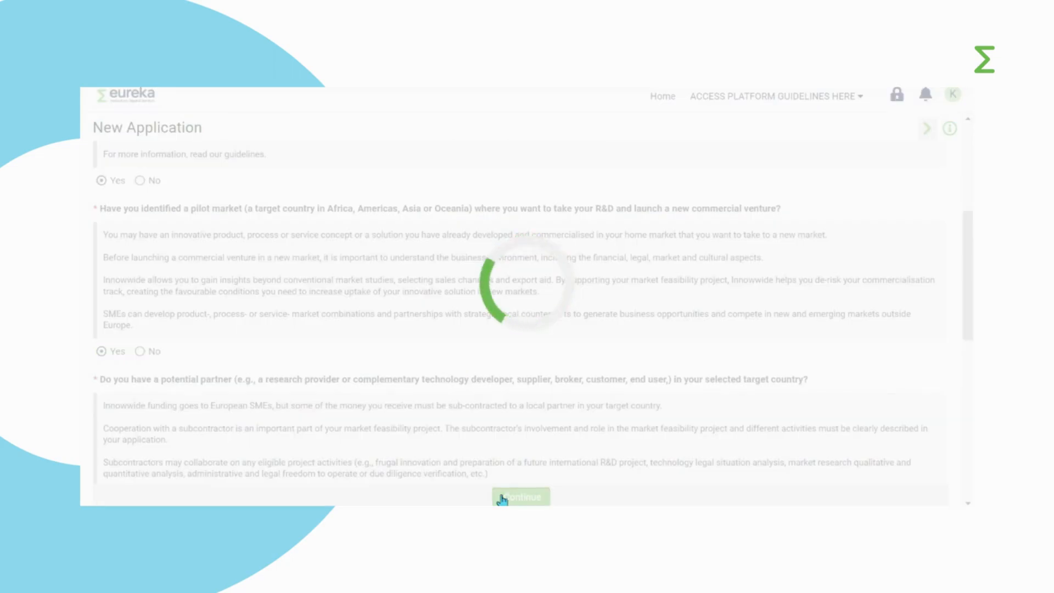
{"action": "left_click", "coordinate": [519, 496]}
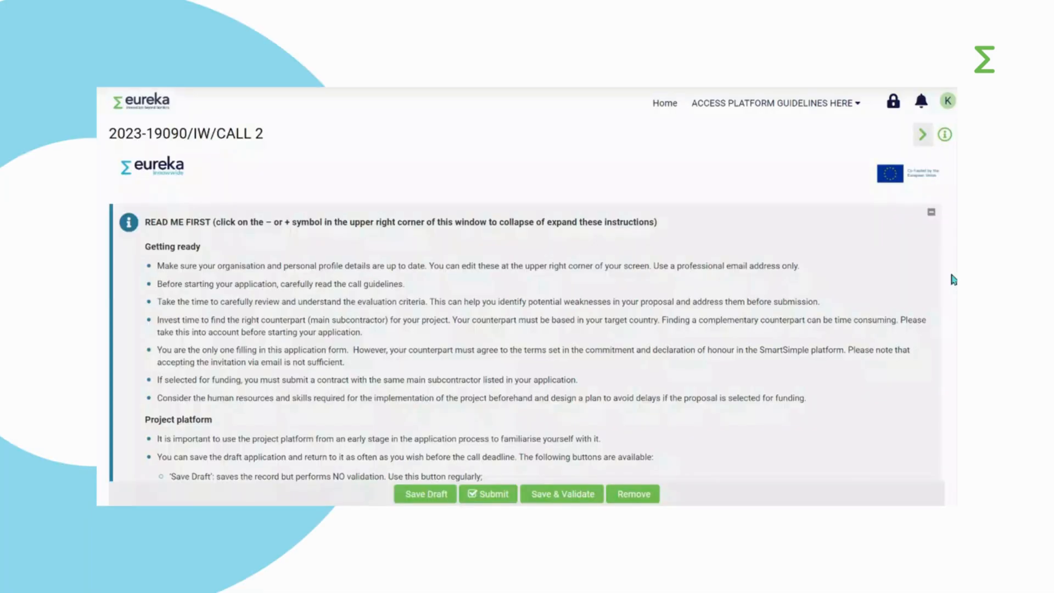
{"action": "mouse_move", "coordinate": [931, 212]}
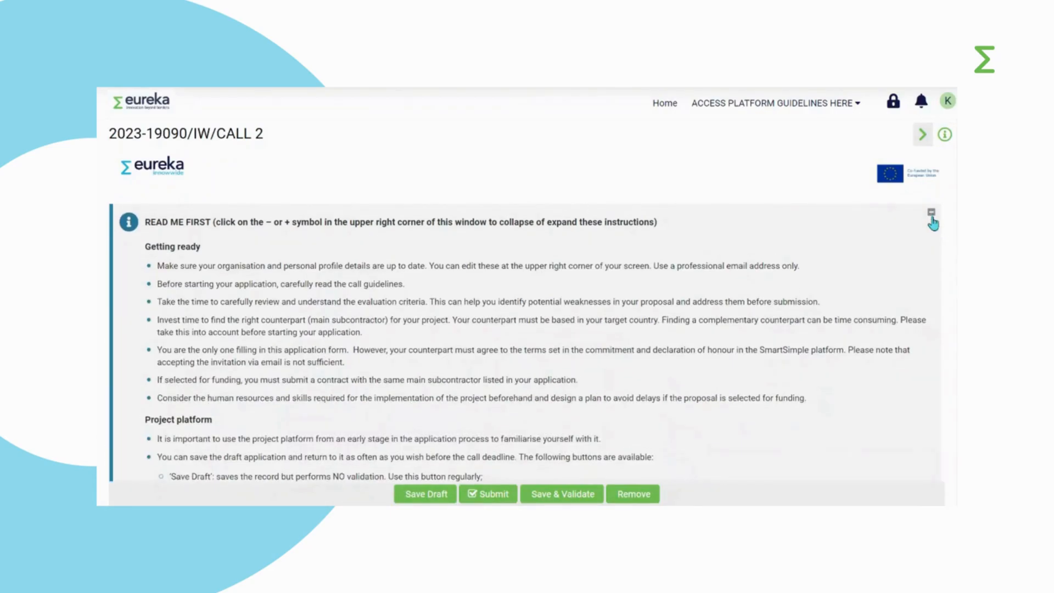
Collapse the READ ME FIRST instructions and review The Pitch, Excellence and Impact sections
{"action": "left_click", "coordinate": [932, 217]}
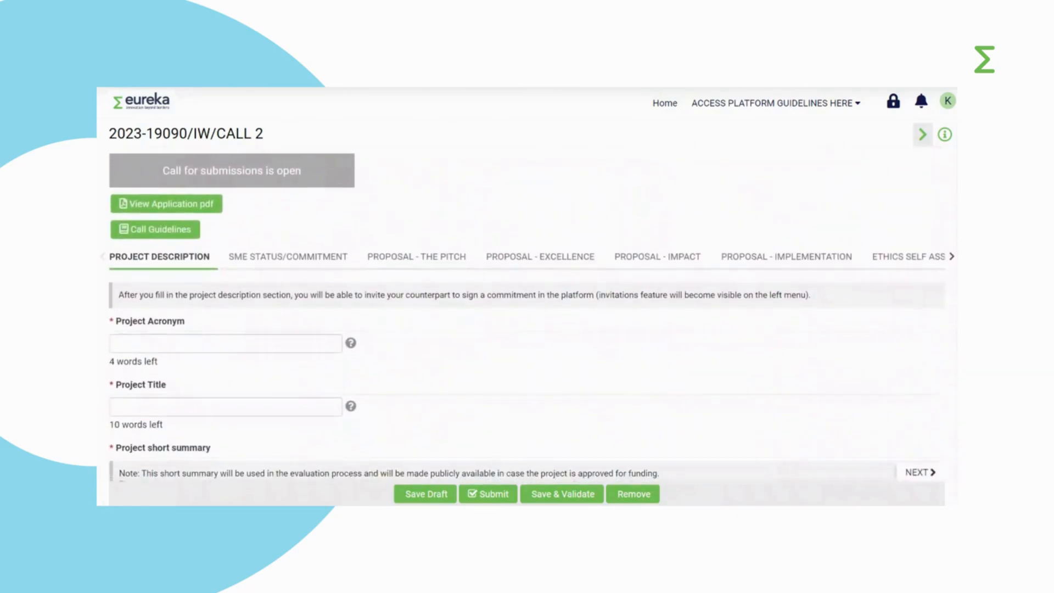
{"action": "left_click", "coordinate": [415, 256]}
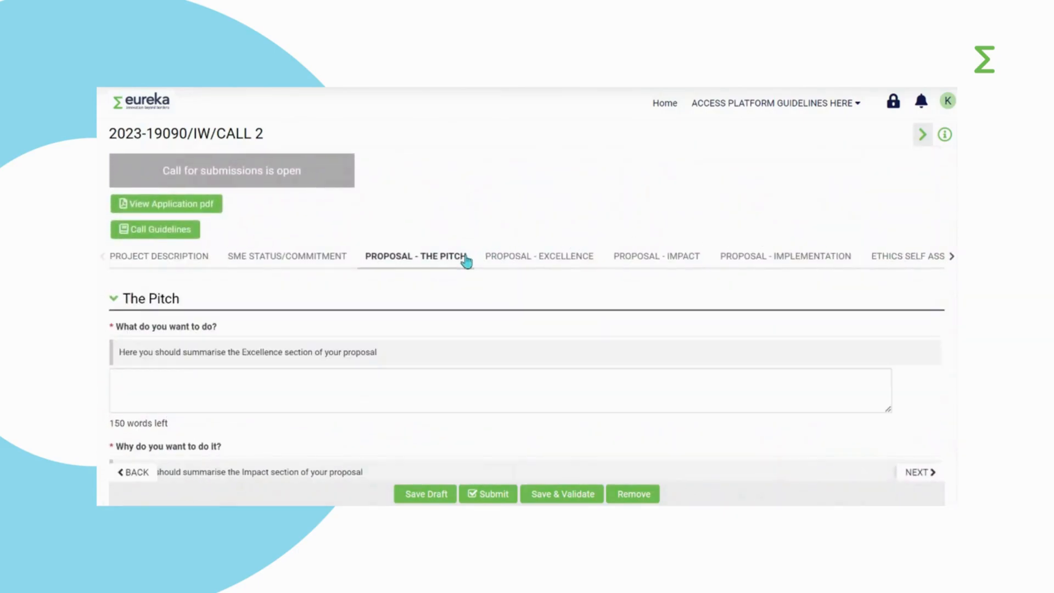
{"action": "left_click", "coordinate": [538, 256]}
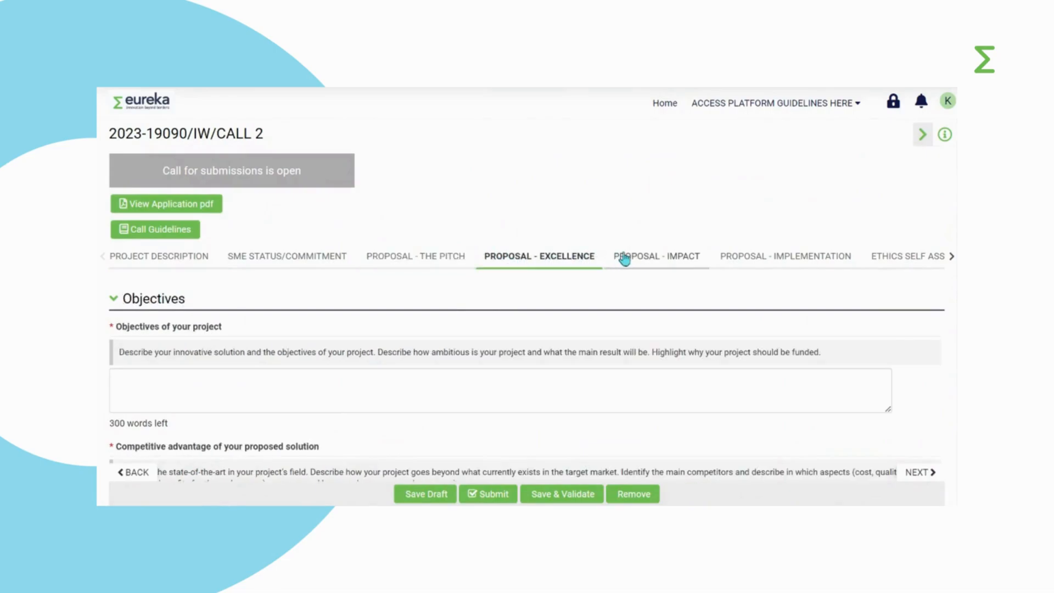
{"action": "left_click", "coordinate": [784, 256]}
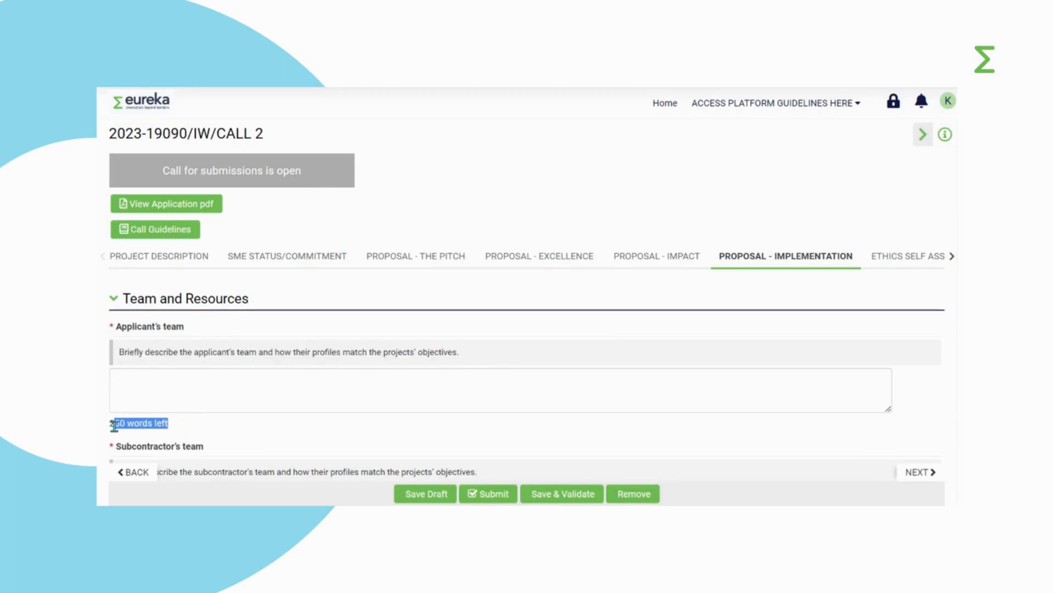
Fill the Applicant's team field under Team and Resources with the sample passage
{"action": "left_click", "coordinate": [501, 390]}
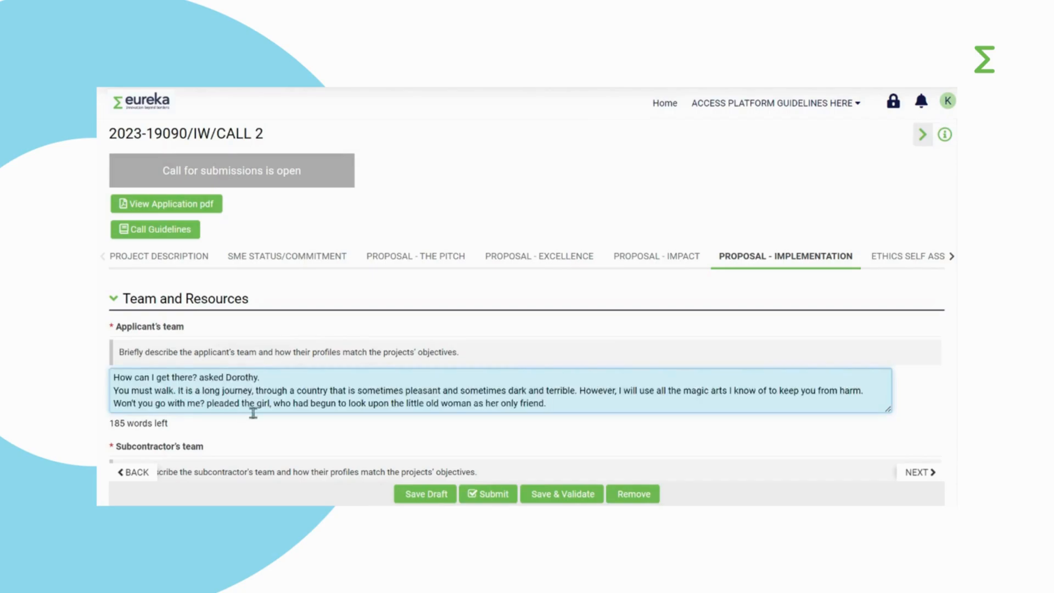
{"action": "mouse_move", "coordinate": [370, 448]}
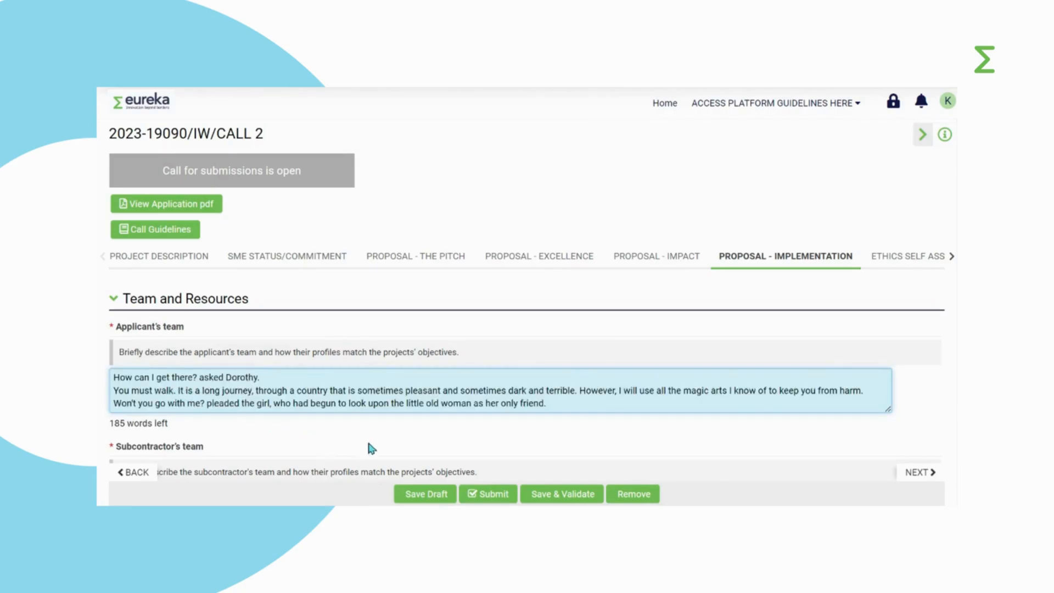
{"action": "left_click", "coordinate": [425, 493]}
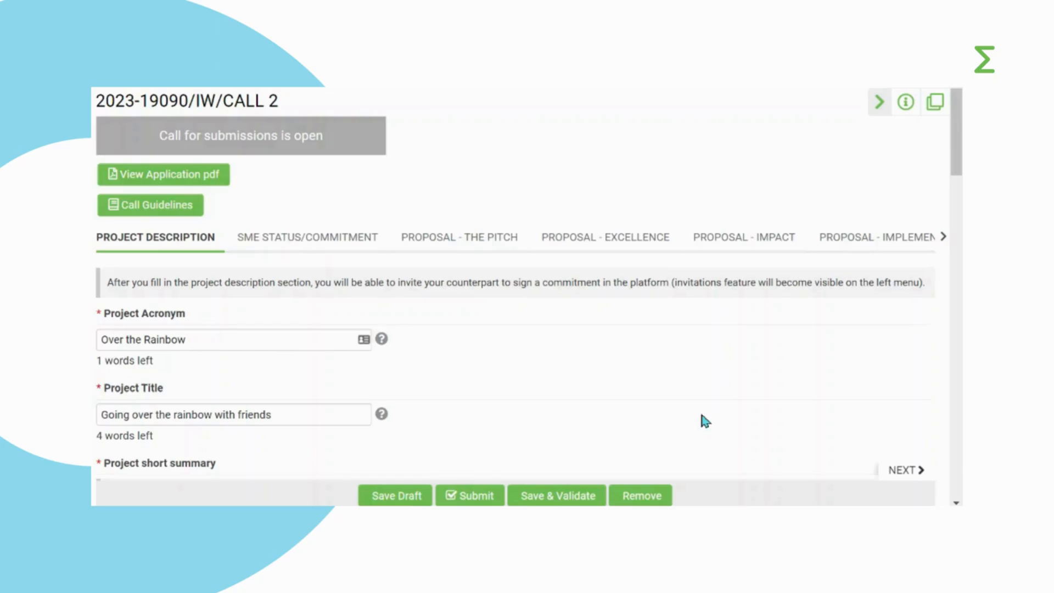
{"action": "mouse_move", "coordinate": [223, 270]}
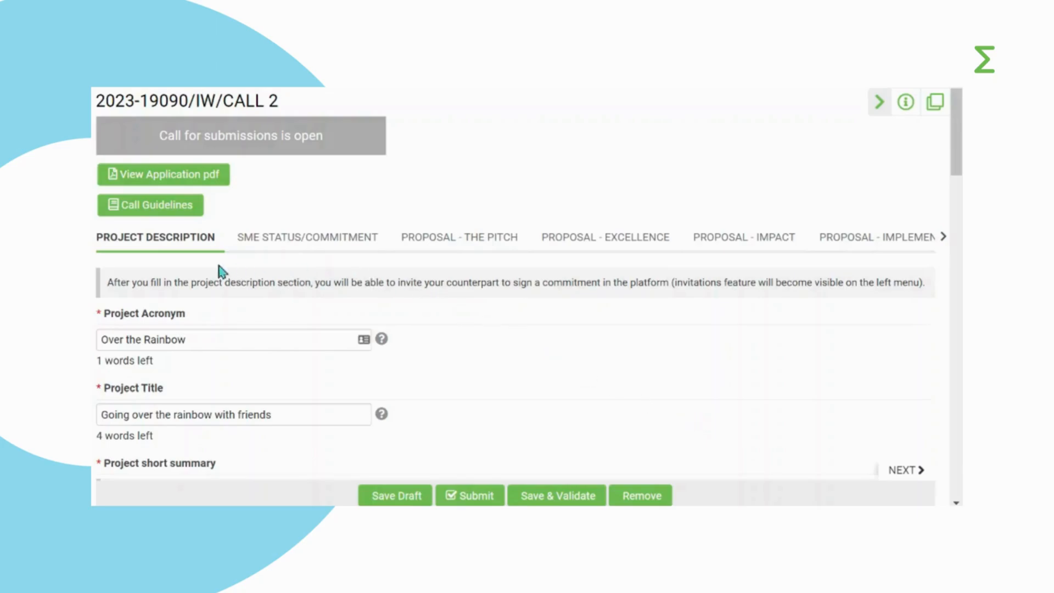
{"action": "mouse_move", "coordinate": [326, 299]}
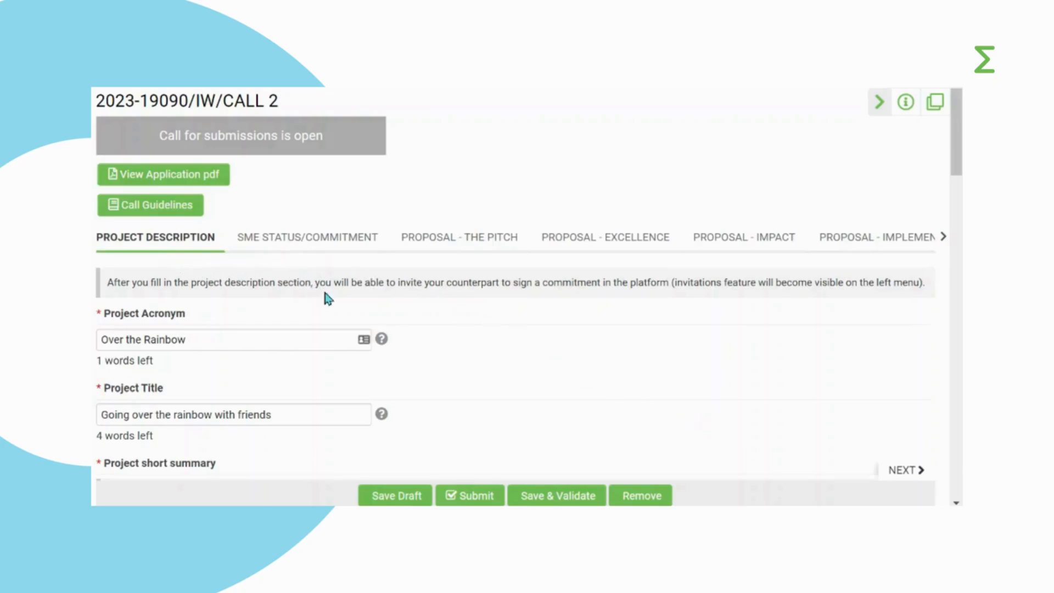
Review the Project Description and tick Research / Technological Collaboration as the subcontractor's activity field
{"action": "left_click", "coordinate": [233, 414]}
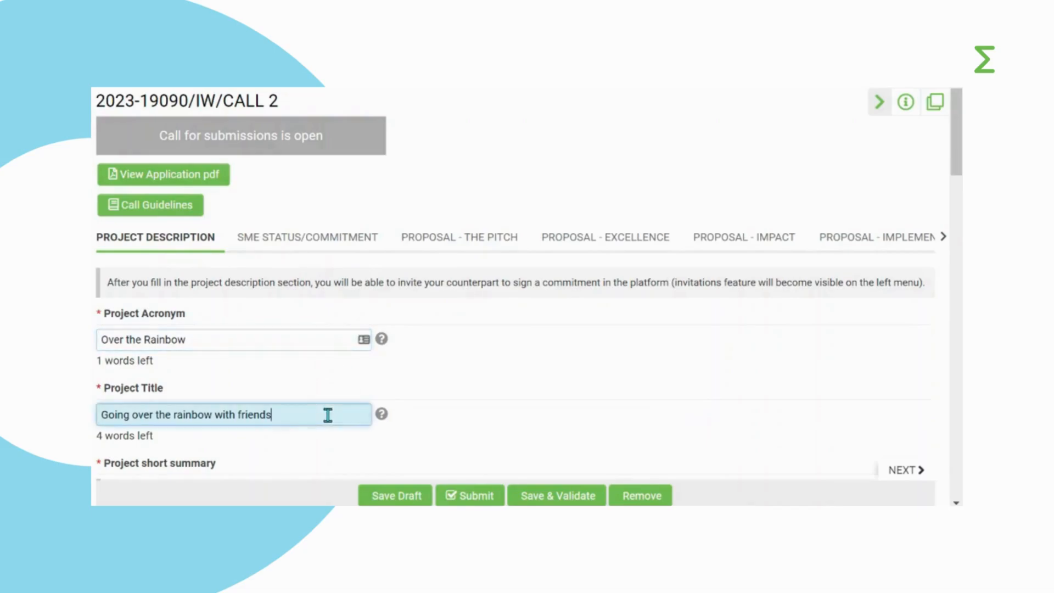
{"action": "scroll", "scroll_direction": "down", "scroll_amount": 3}
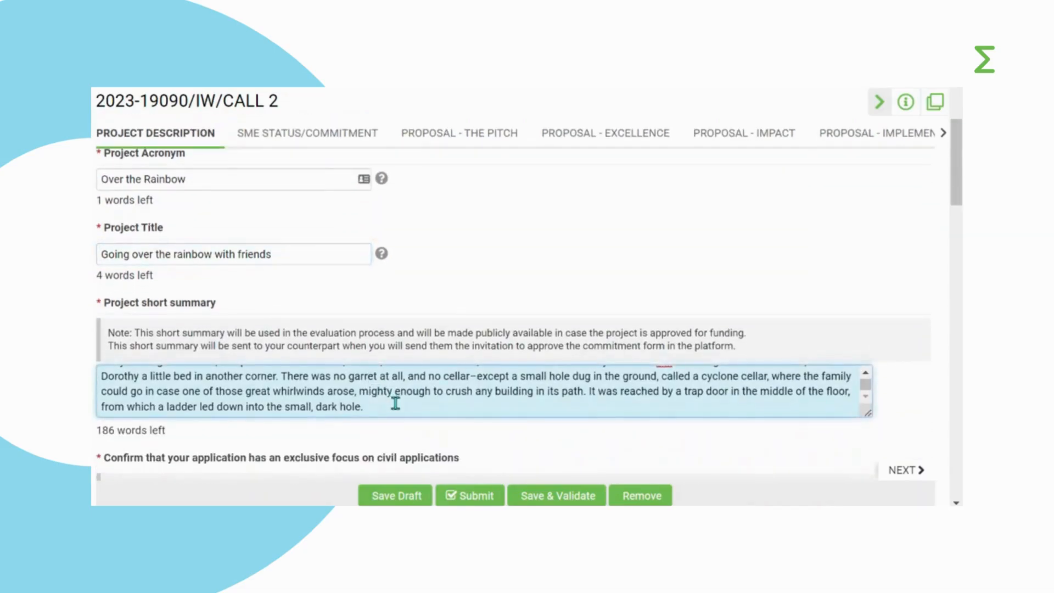
{"action": "scroll", "scroll_direction": "down", "scroll_amount": 3}
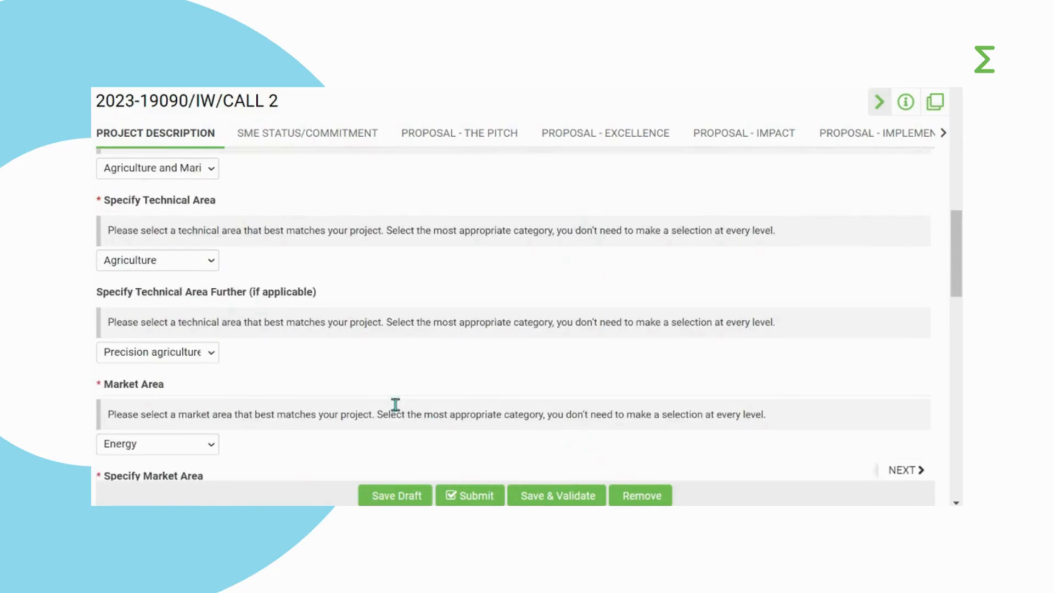
{"action": "scroll", "scroll_direction": "down", "scroll_amount": 3}
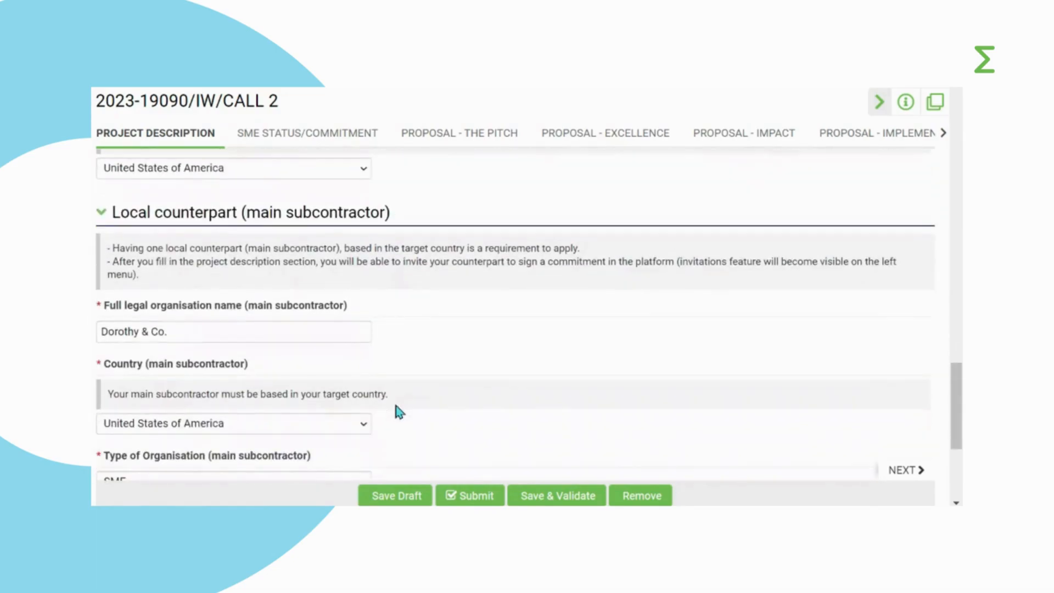
{"action": "scroll", "scroll_direction": "down", "scroll_amount": 3}
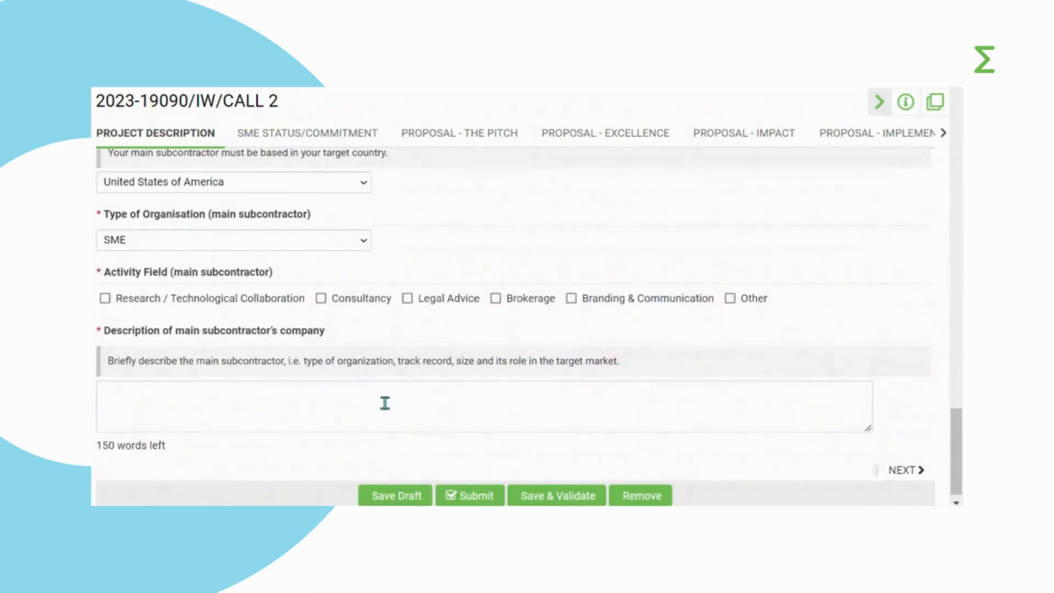
{"action": "left_click", "coordinate": [104, 297]}
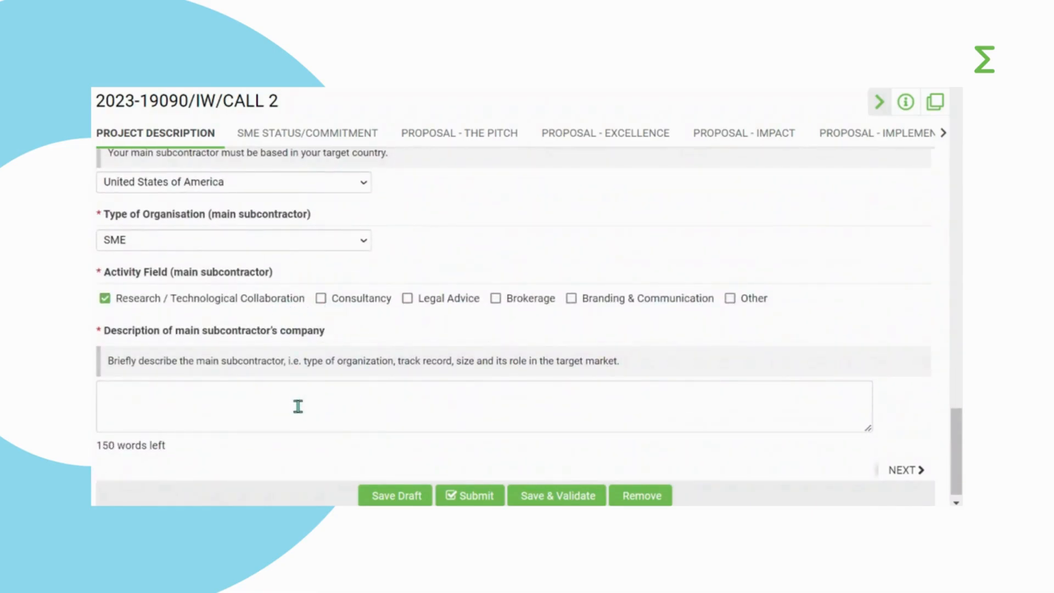
Enter the subcontractor description 'Dorothy lived in the midst of the great Kansas prairies...', save the draft and go to Invitations
{"action": "type", "text": "Dorothy lived in the midst of the great Kansas prairies, with Uncle Henry, who was a farmer, and Aunt Em, who was the farmer's wife."}
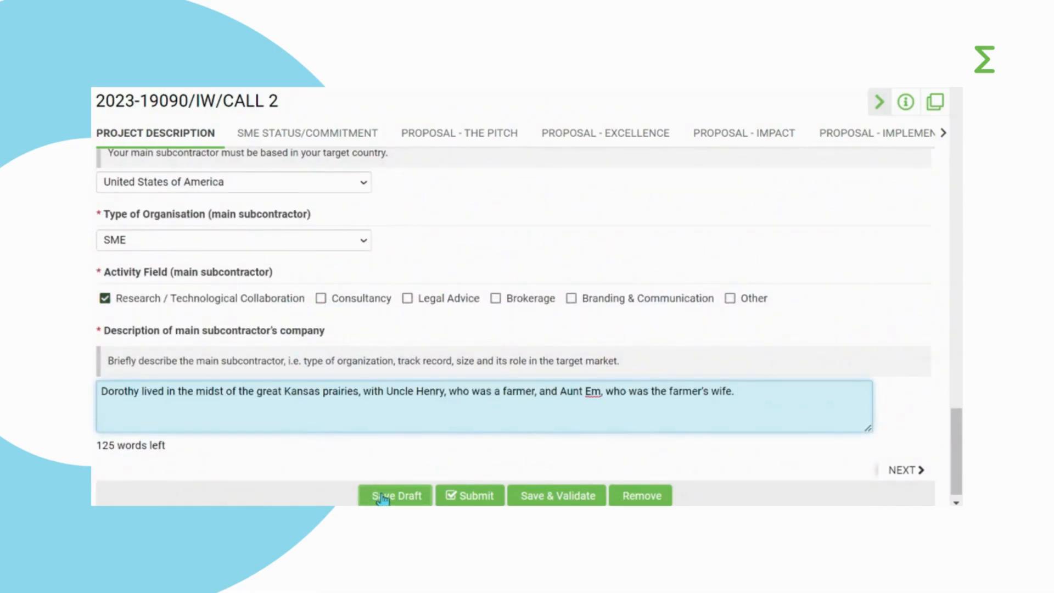
{"action": "left_click", "coordinate": [394, 495]}
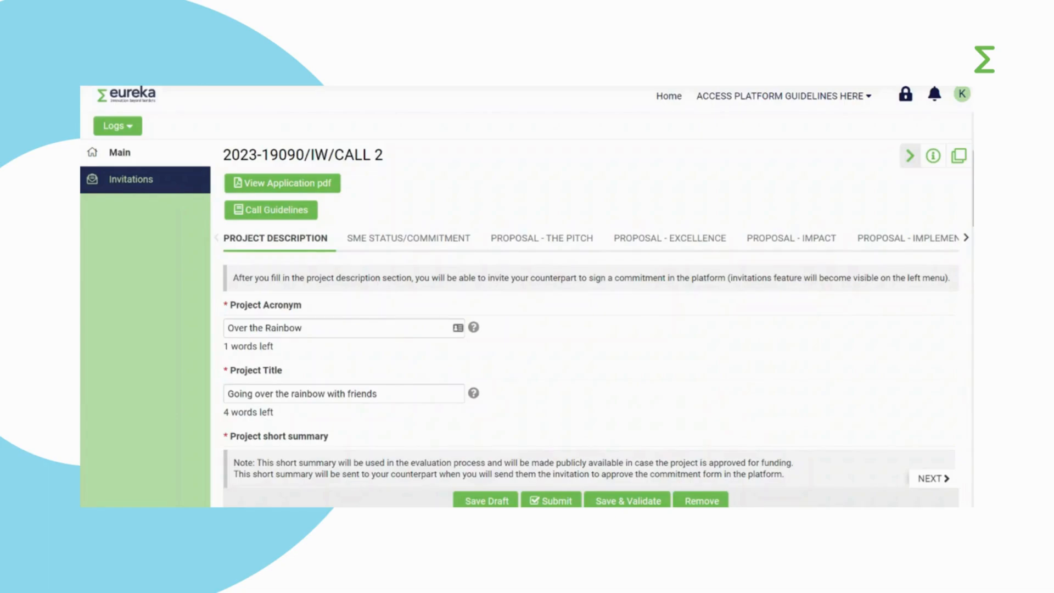
{"action": "left_click", "coordinate": [131, 179]}
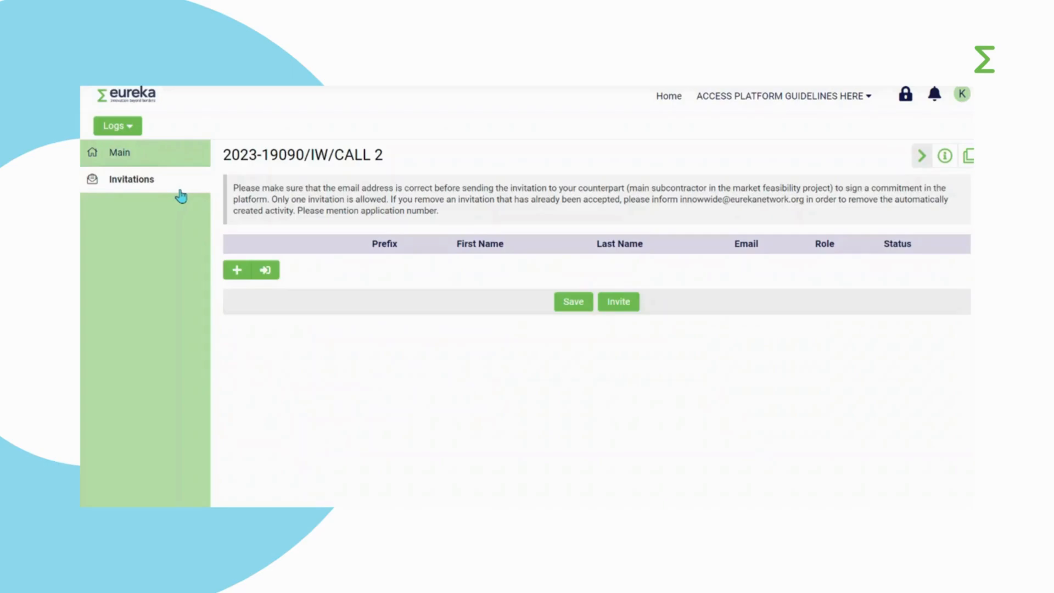
{"action": "left_click", "coordinate": [236, 270]}
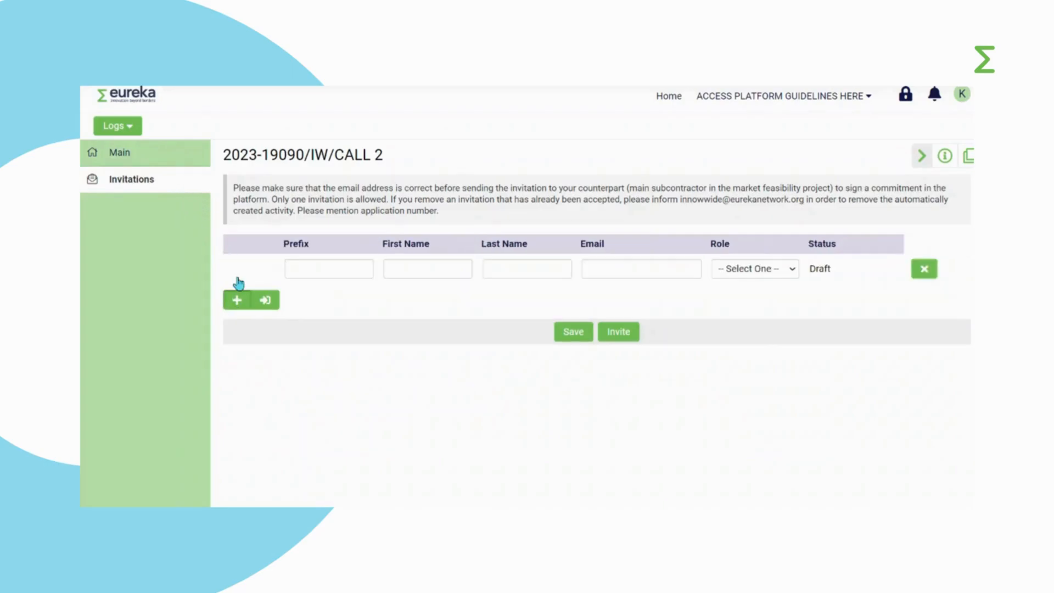
{"action": "left_click", "coordinate": [328, 268]}
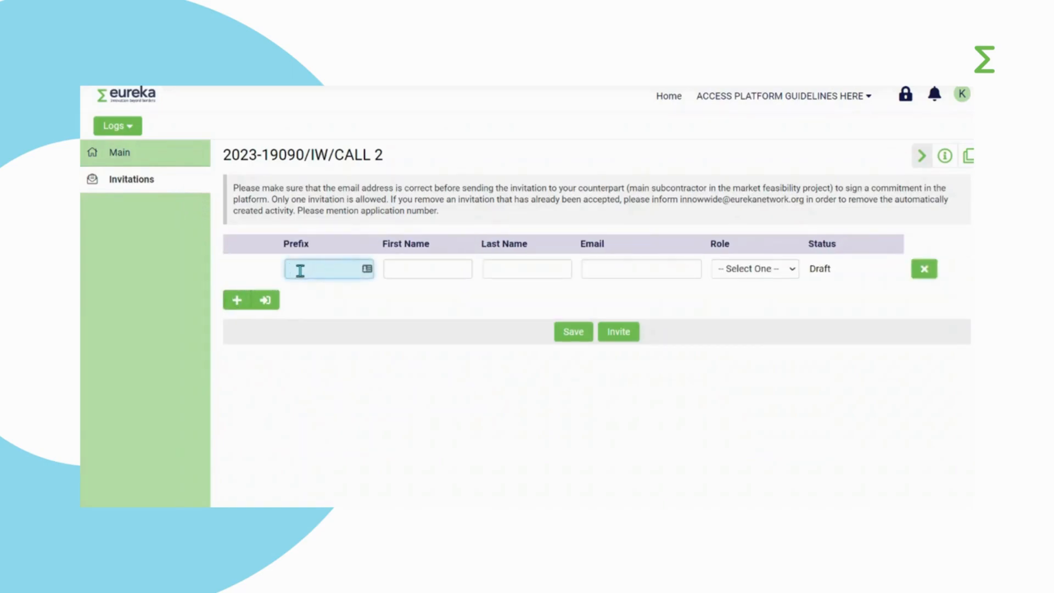
{"action": "type", "text": "D"}
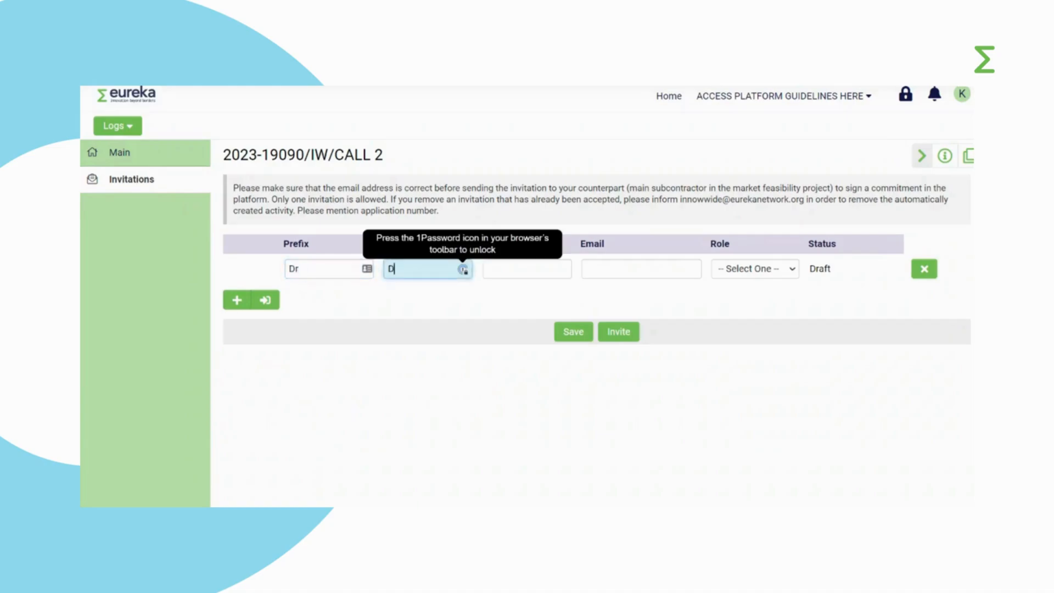
{"action": "type", "text": "Dorothy"}
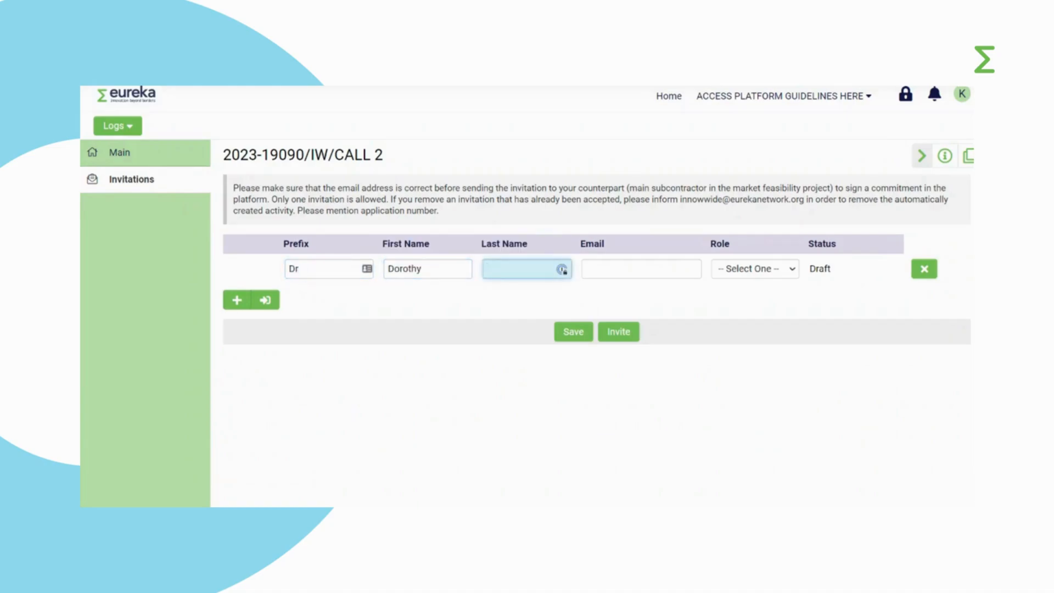
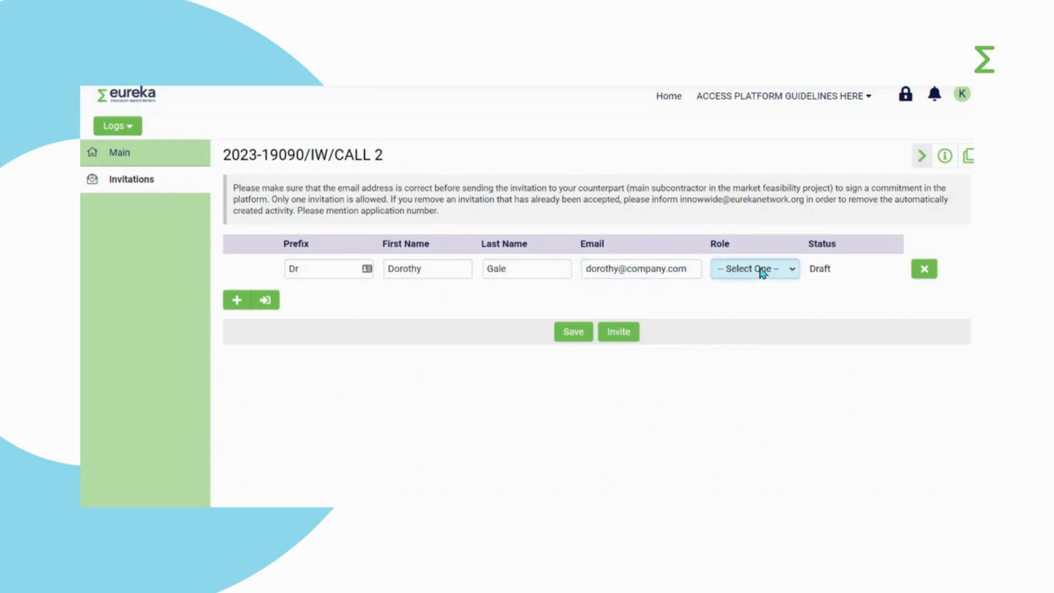
Assign the Counterpart role and send the invitation, confirming with YES
{"action": "left_click", "coordinate": [754, 268]}
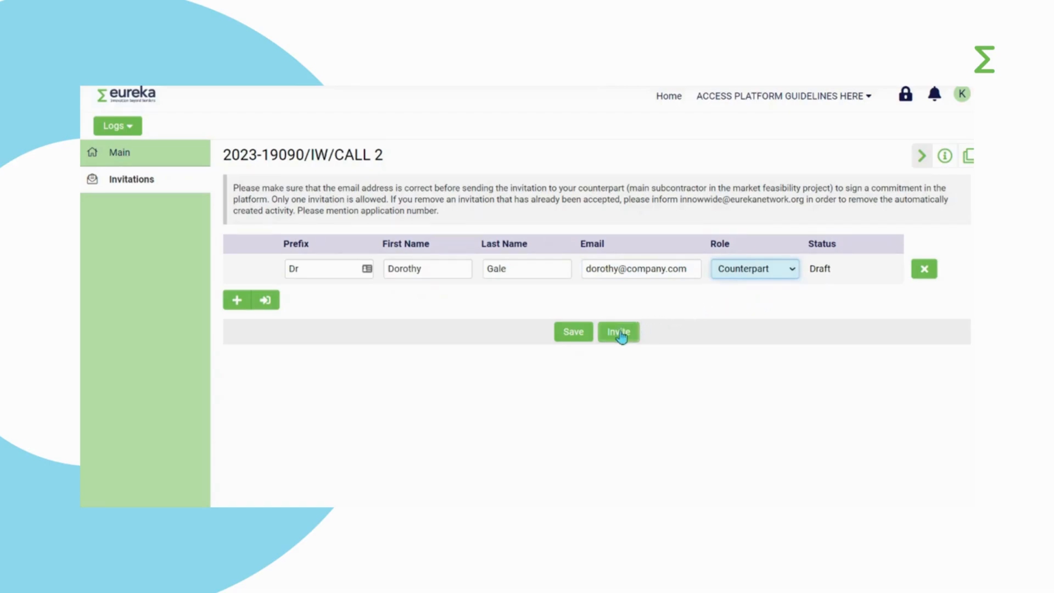
{"action": "left_click", "coordinate": [617, 332]}
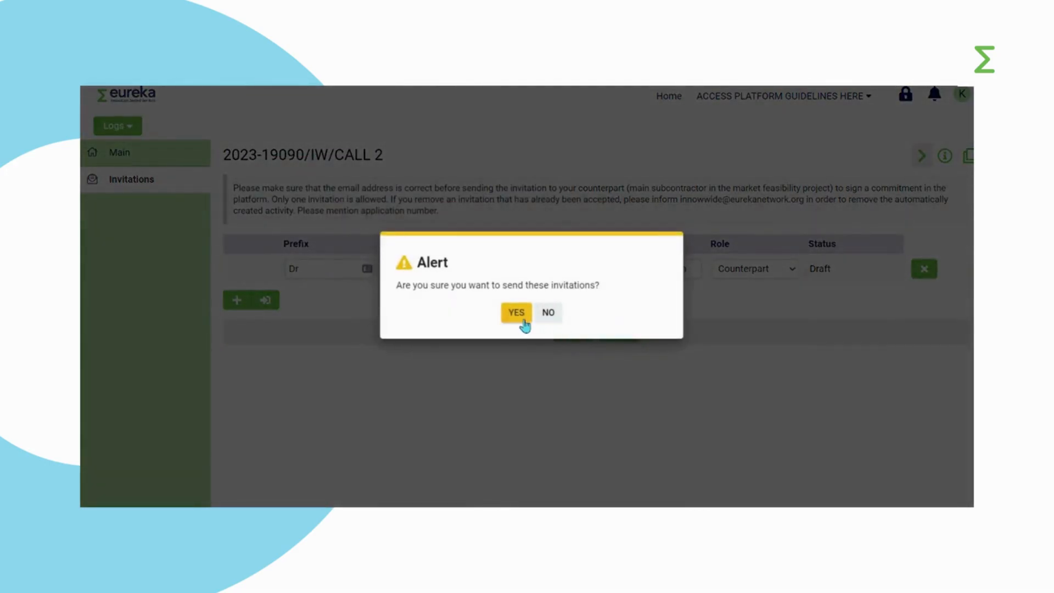
{"action": "left_click", "coordinate": [516, 313]}
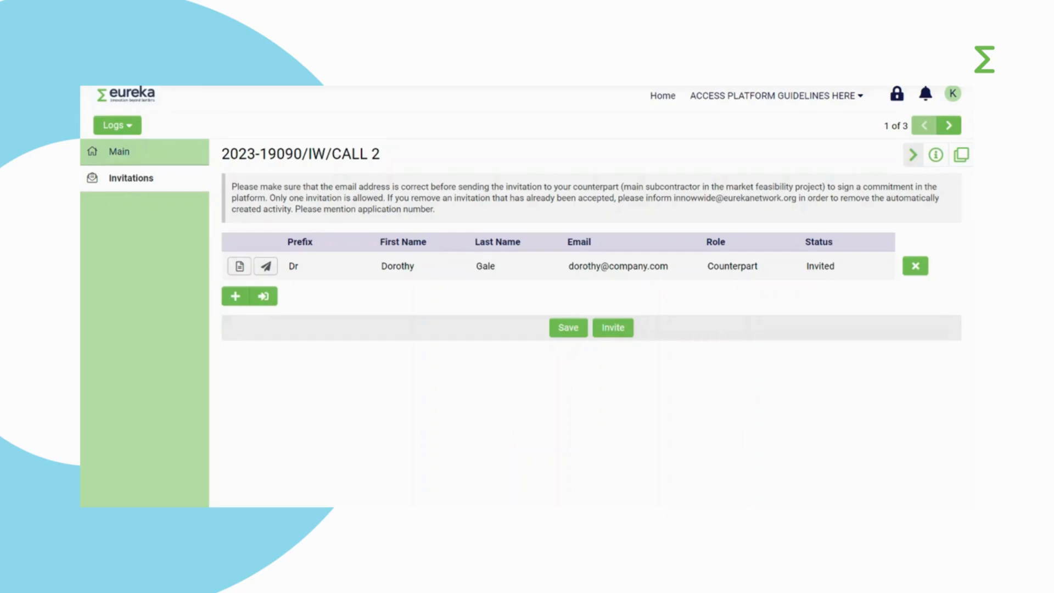
{"action": "mouse_move", "coordinate": [253, 266]}
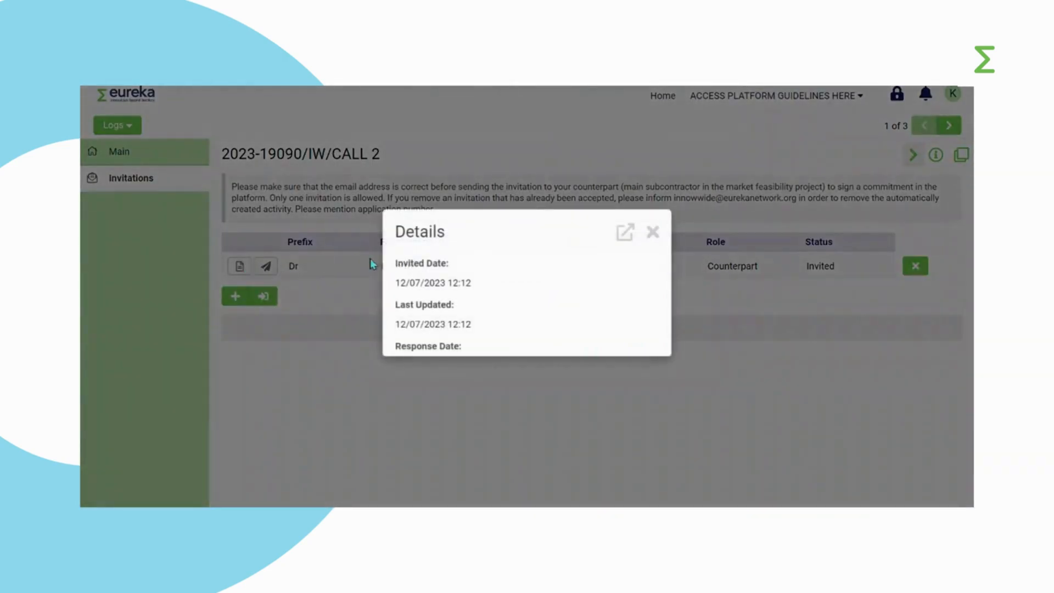
Dismiss the invitation Details popup and highlight Dr Dorothy Gale's Accepted status
{"action": "left_click", "coordinate": [651, 232]}
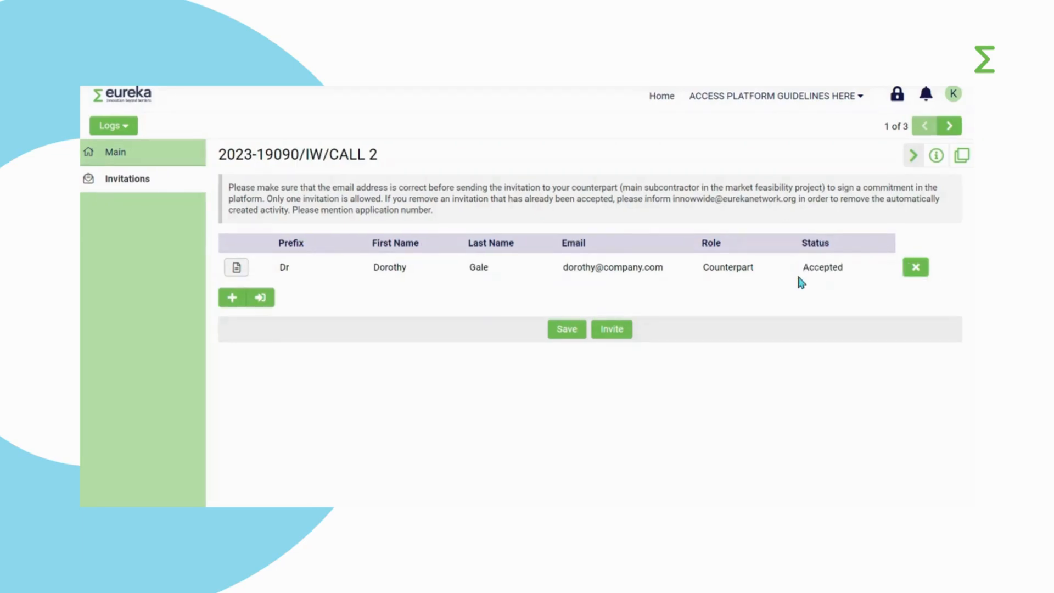
{"action": "double_click", "coordinate": [821, 267]}
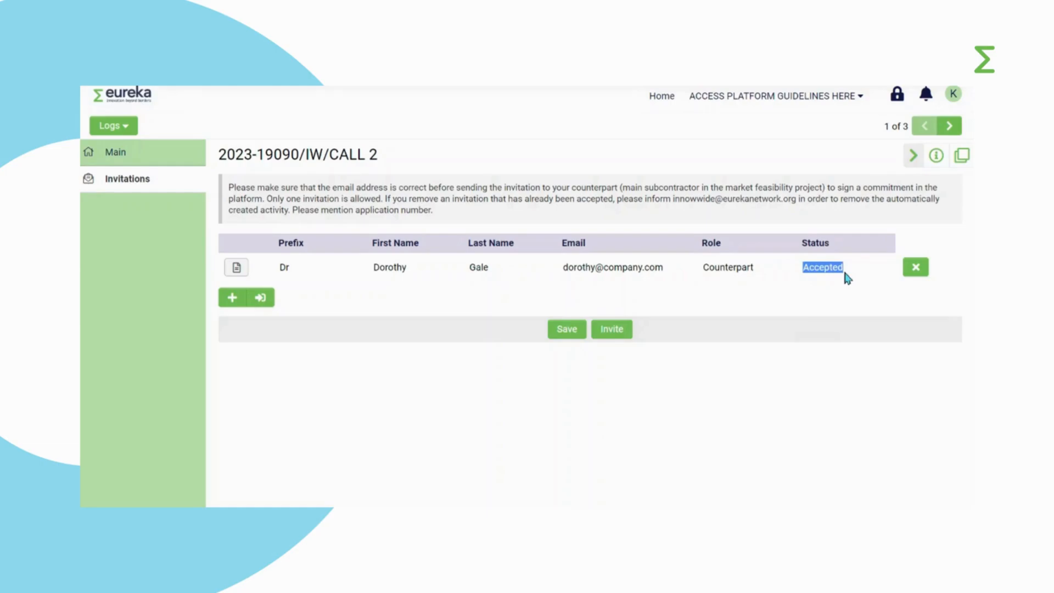
{"action": "mouse_move", "coordinate": [851, 311]}
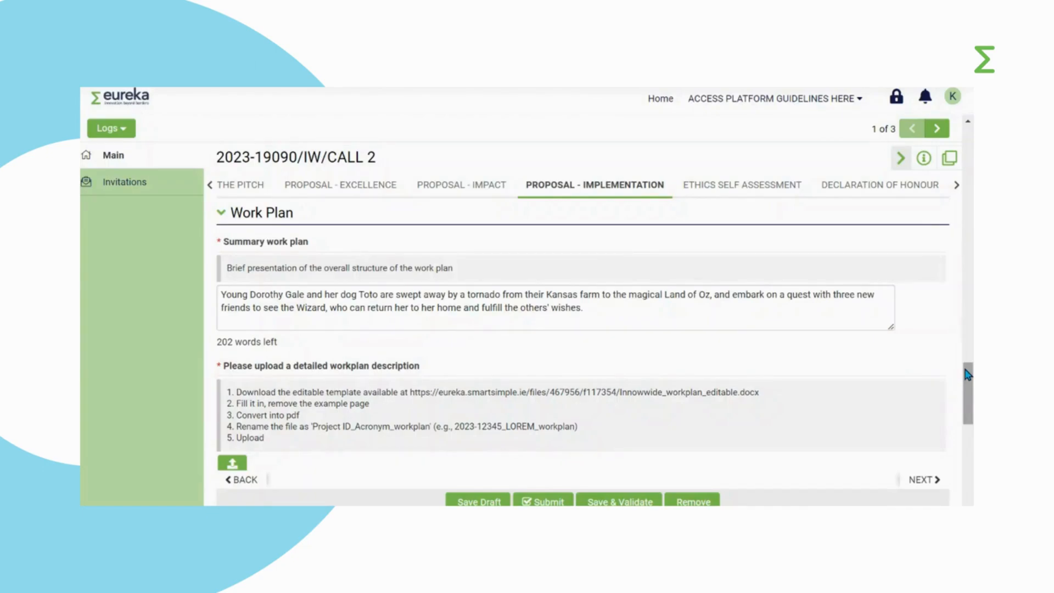
{"action": "mouse_move", "coordinate": [232, 462]}
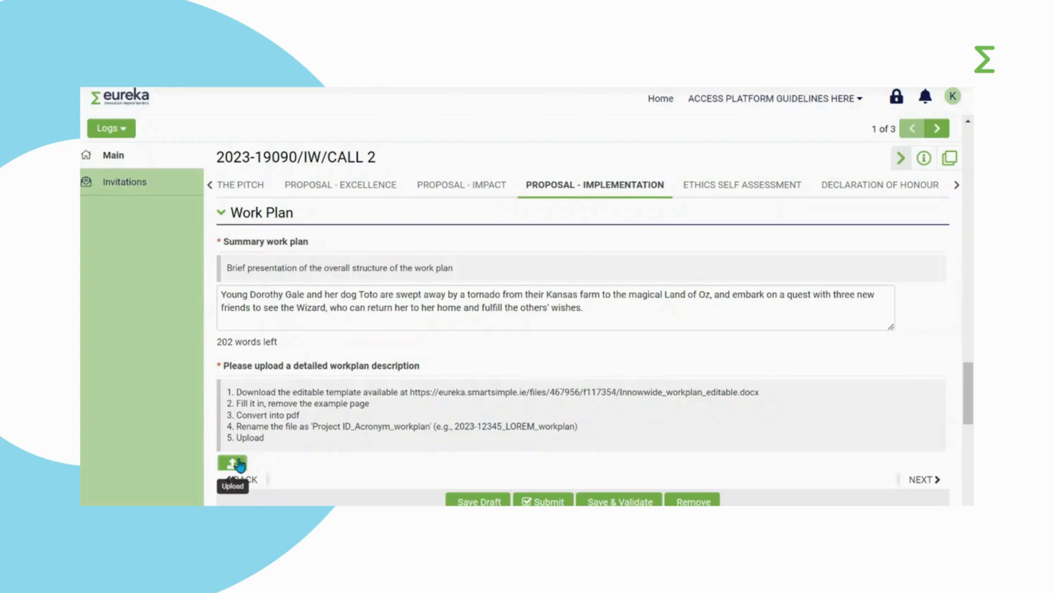
{"action": "mouse_move", "coordinate": [407, 394]}
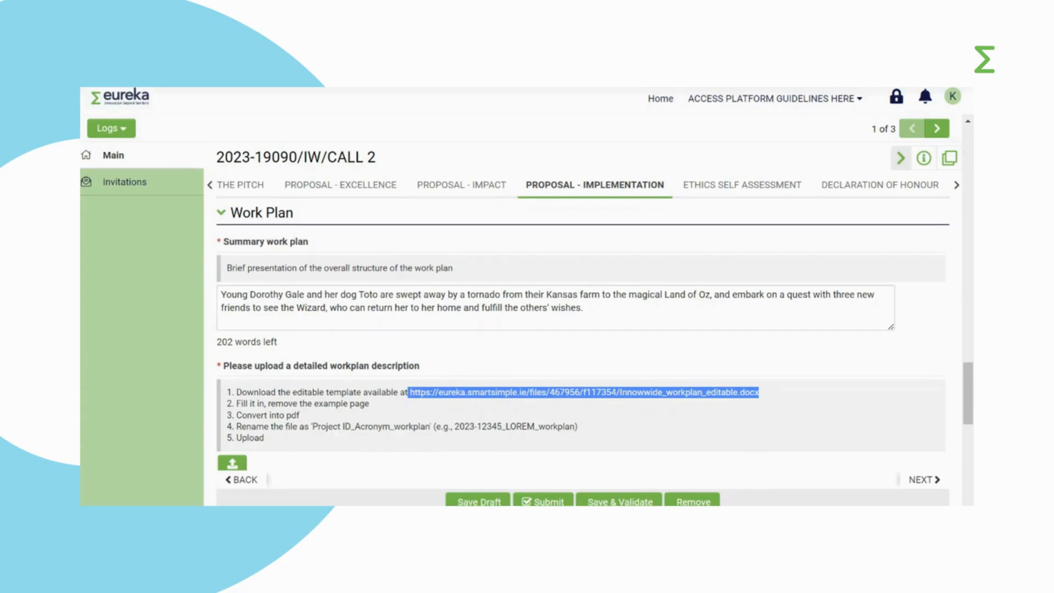
{"action": "left_click", "coordinate": [582, 392]}
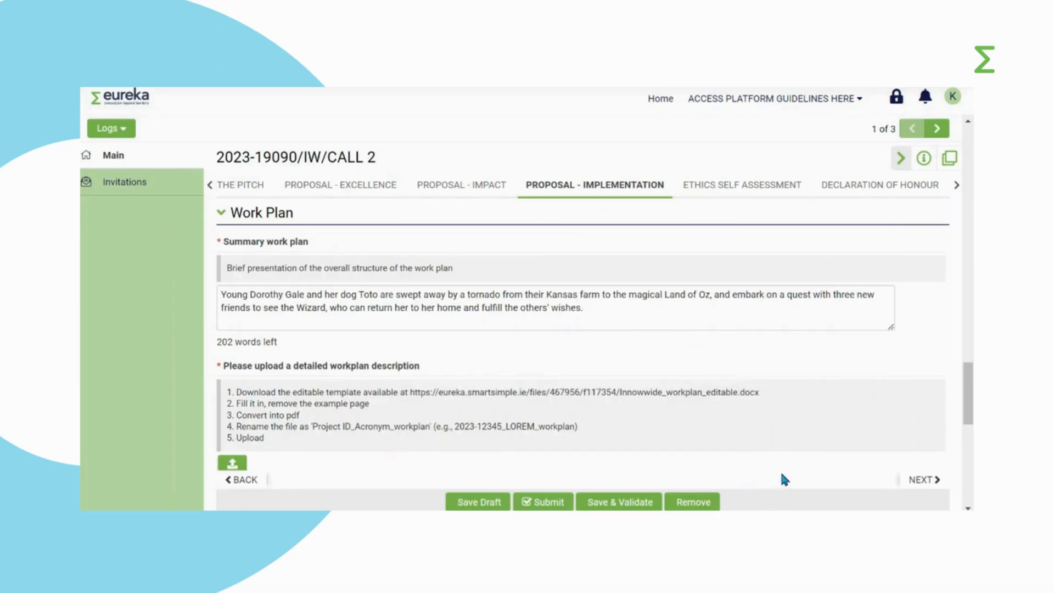
{"action": "mouse_move", "coordinate": [780, 438]}
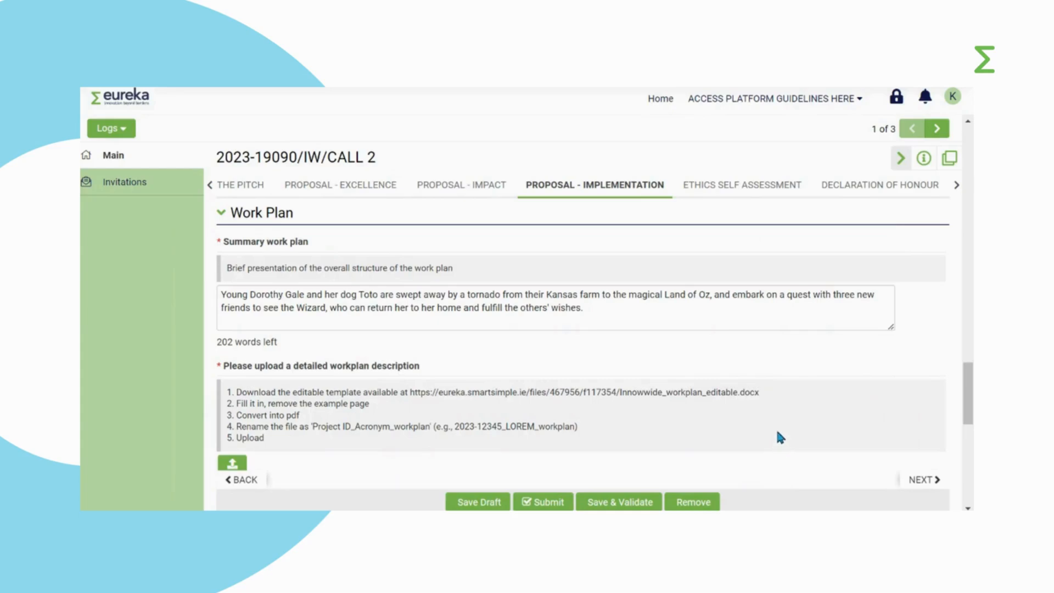
{"action": "scroll", "scroll_direction": "down", "scroll_amount": 3}
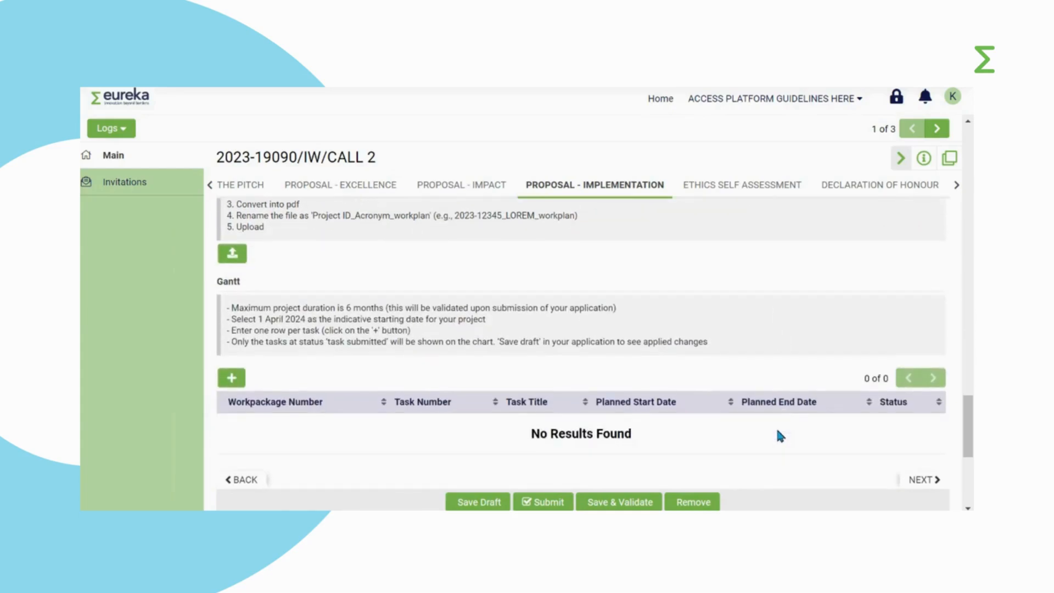
Add and submit task 2.2 Market quantitative analysis (17/07/2024–20/09/2024) in the Gantt table
{"action": "scroll", "scroll_direction": "down", "scroll_amount": 3}
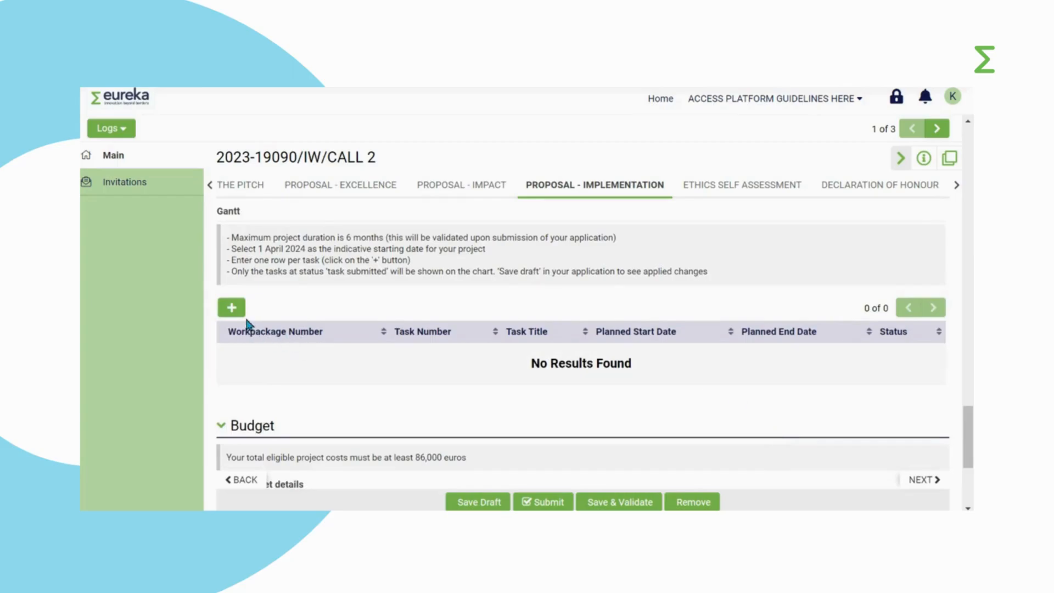
{"action": "left_click", "coordinate": [231, 308]}
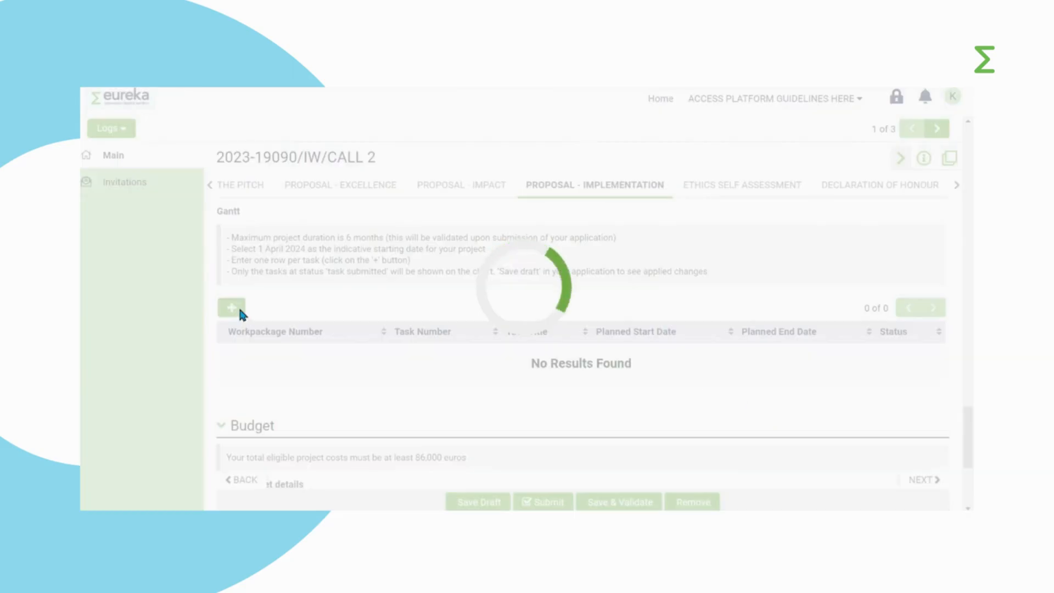
{"action": "left_click", "coordinate": [231, 307]}
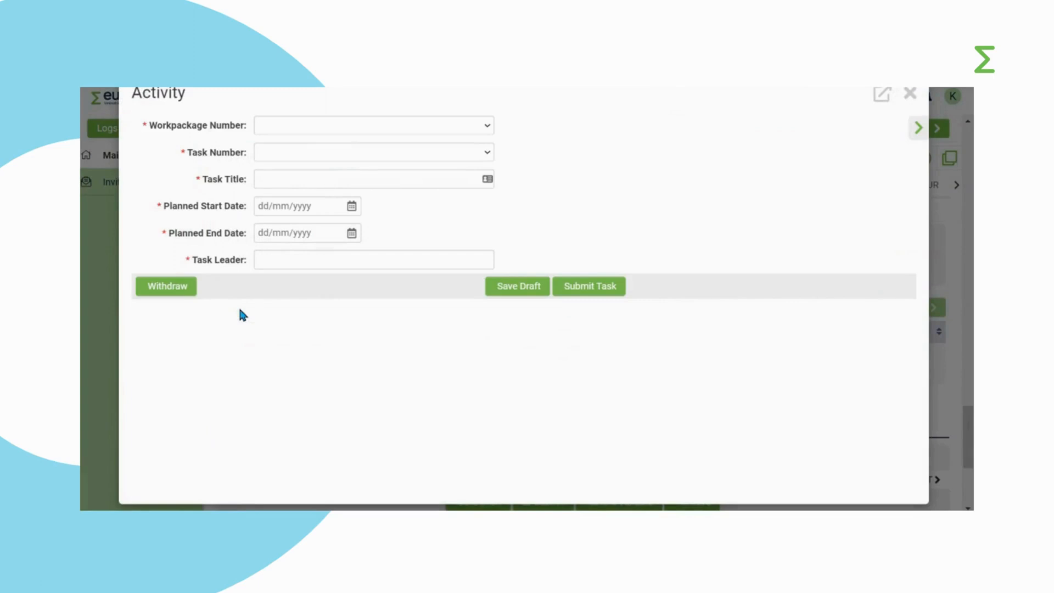
{"action": "left_click", "coordinate": [911, 92]}
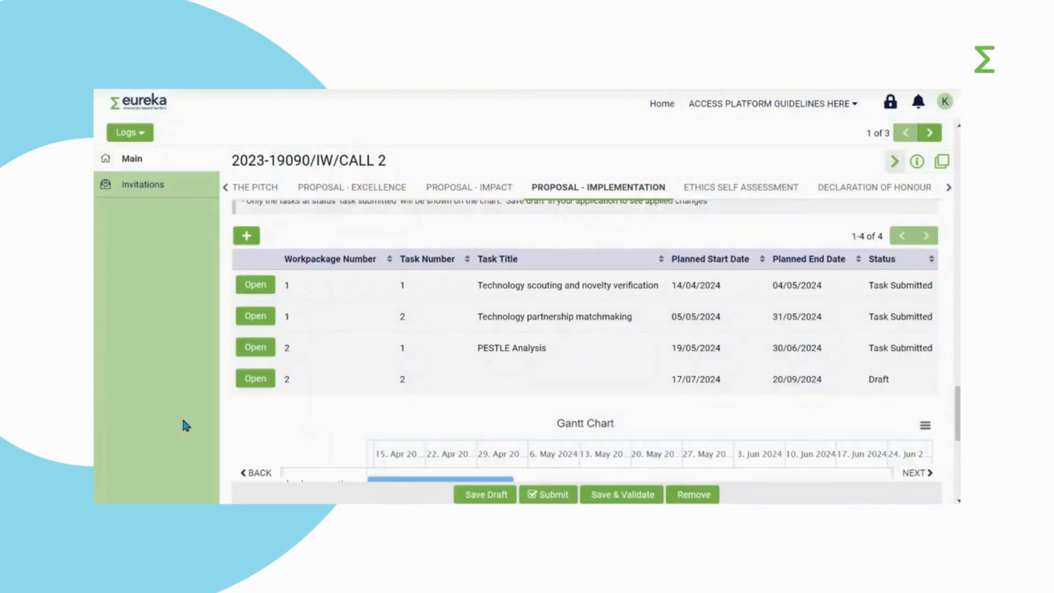
{"action": "mouse_move", "coordinate": [246, 235]}
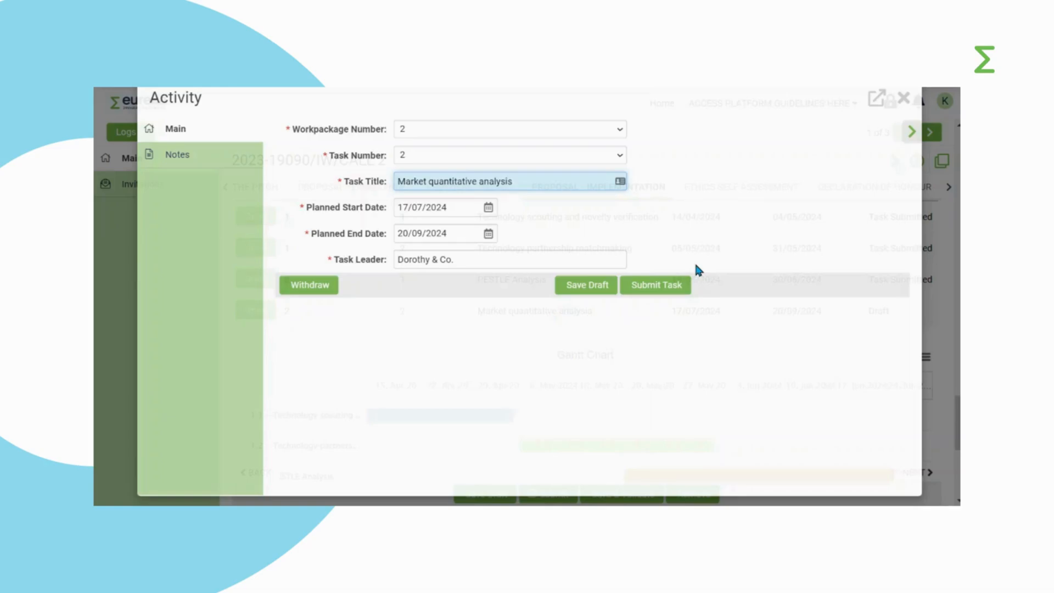
{"action": "left_click", "coordinate": [585, 285]}
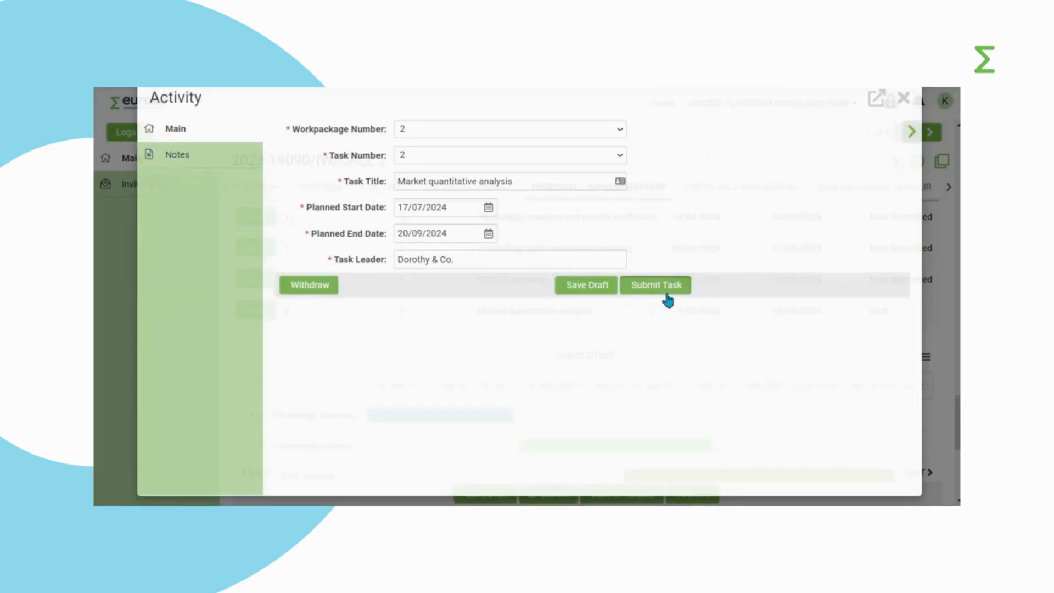
{"action": "left_click", "coordinate": [655, 284]}
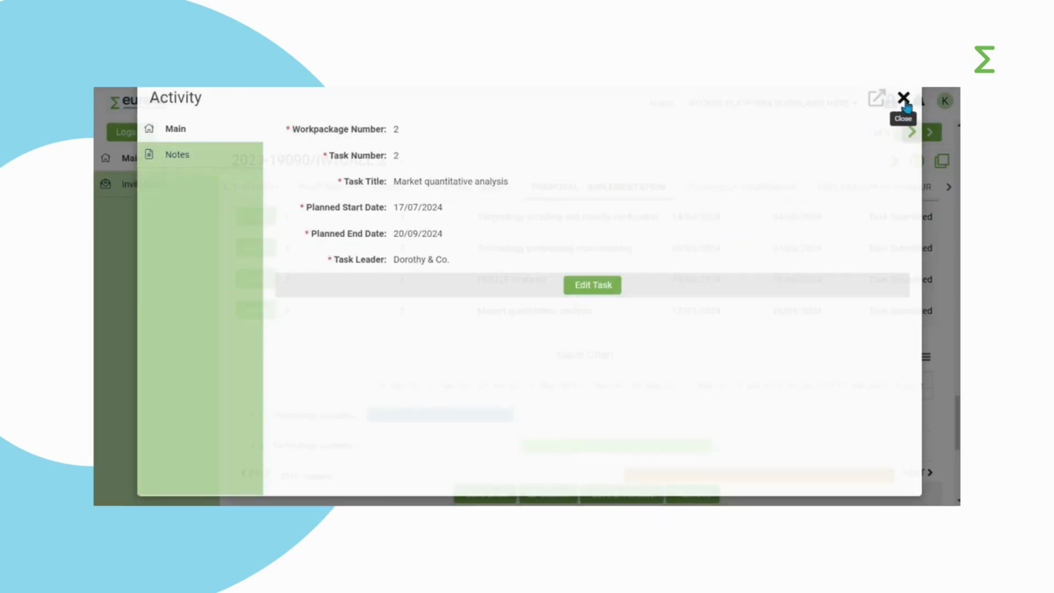
{"action": "left_click", "coordinate": [902, 98]}
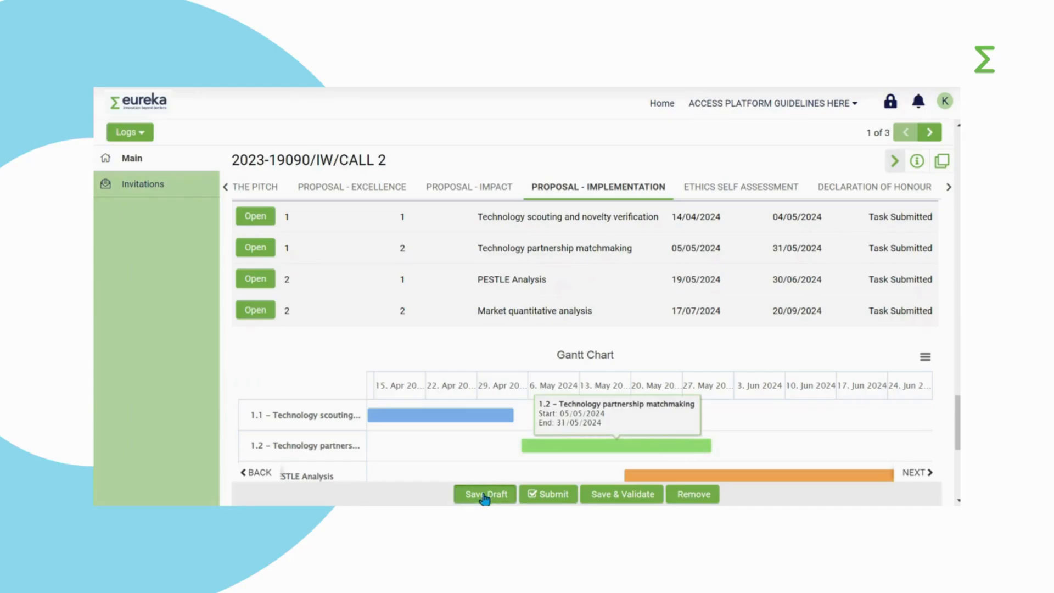
Save the draft so the Gantt chart shows all four submitted task bars
{"action": "left_click", "coordinate": [485, 494]}
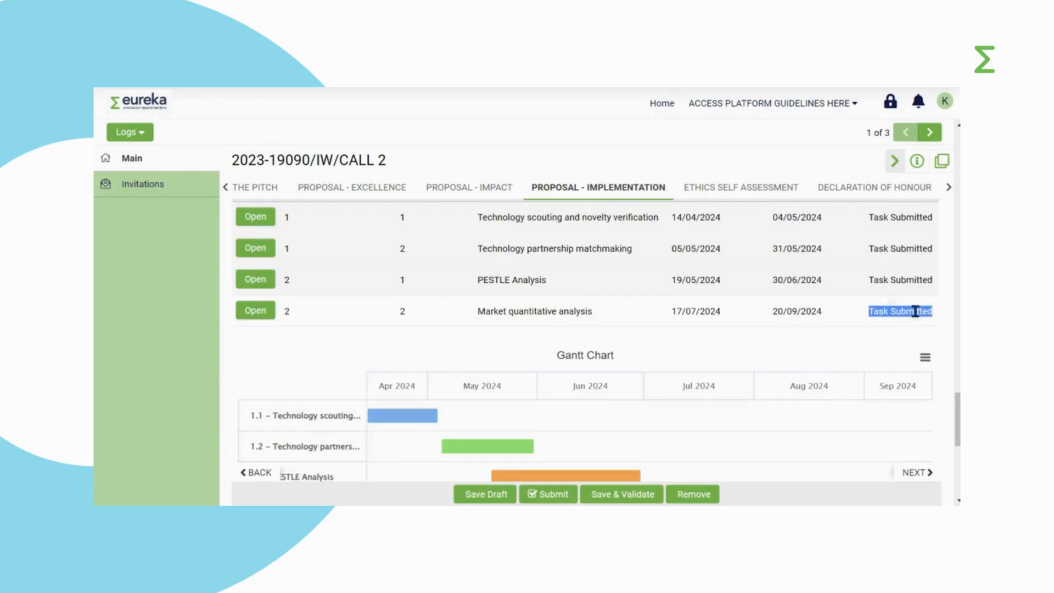
{"action": "scroll", "scroll_direction": "down", "scroll_amount": 3}
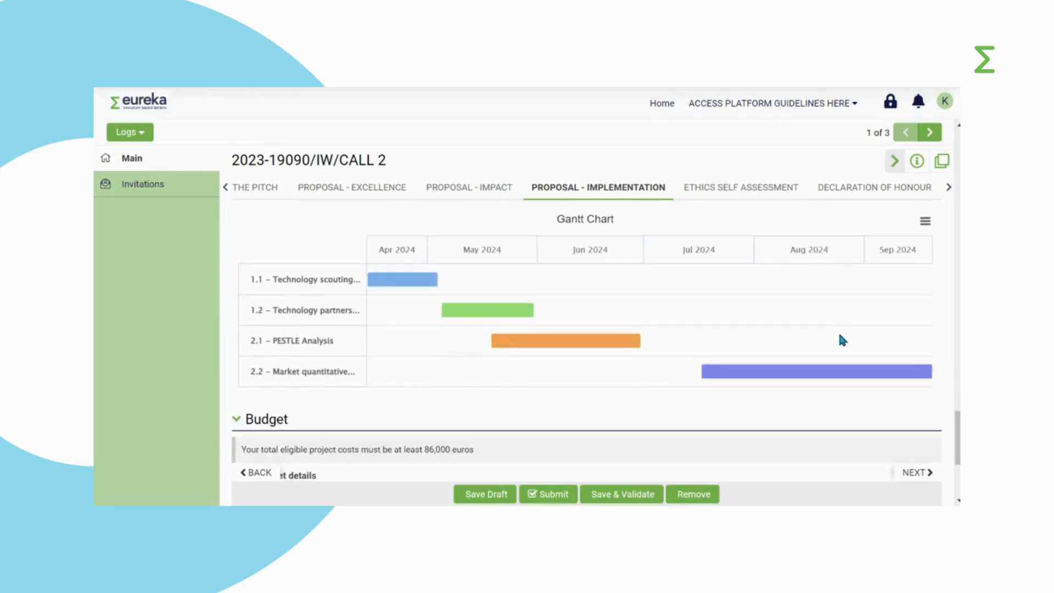
{"action": "mouse_move", "coordinate": [814, 406]}
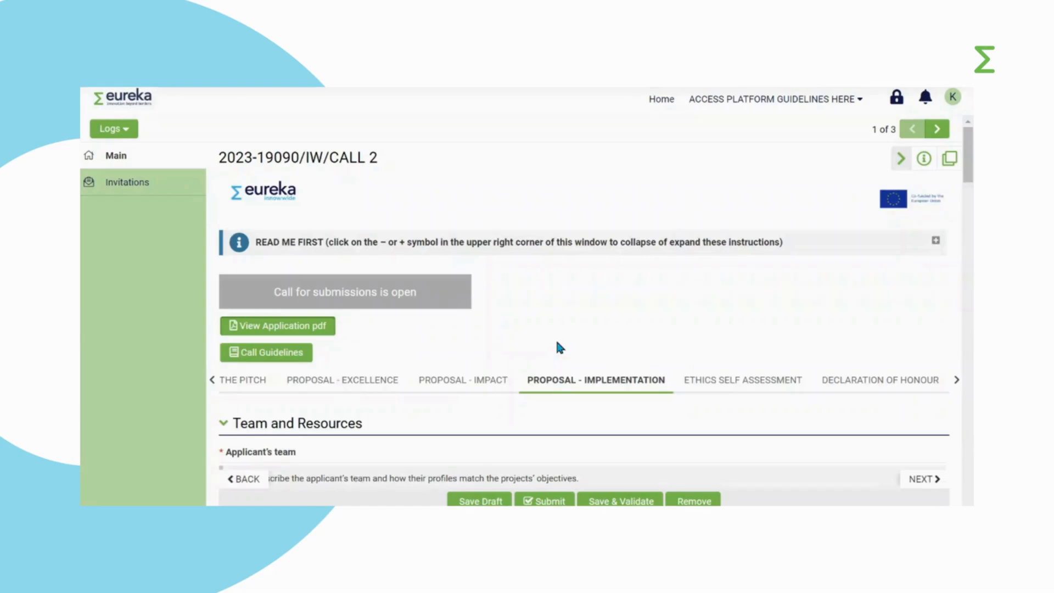
{"action": "mouse_move", "coordinate": [550, 349]}
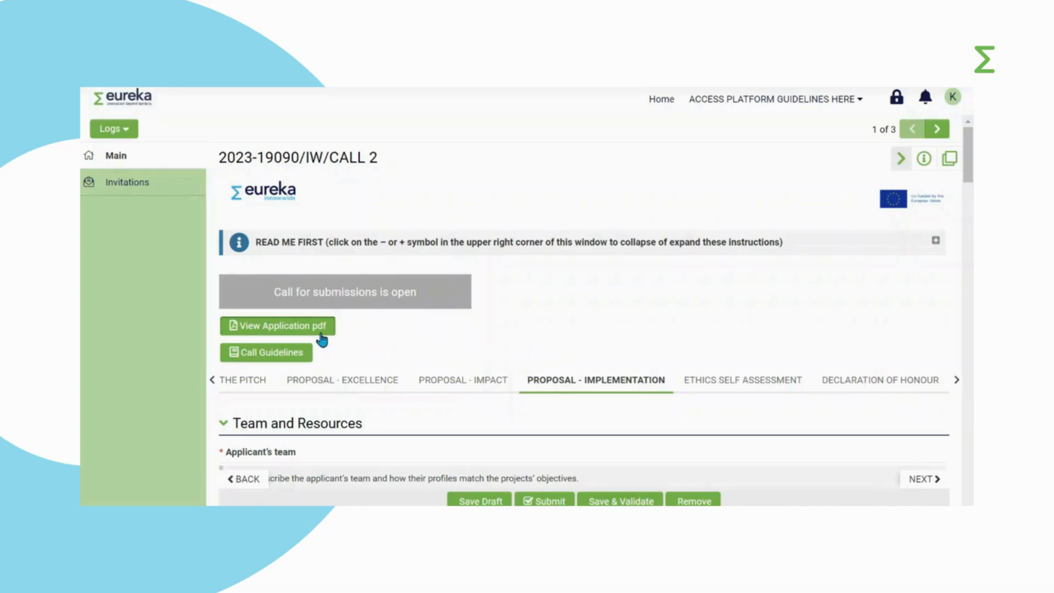
Review the application PDF with its contents list, then return to the SME Status/Commitment section
{"action": "left_click", "coordinate": [277, 325]}
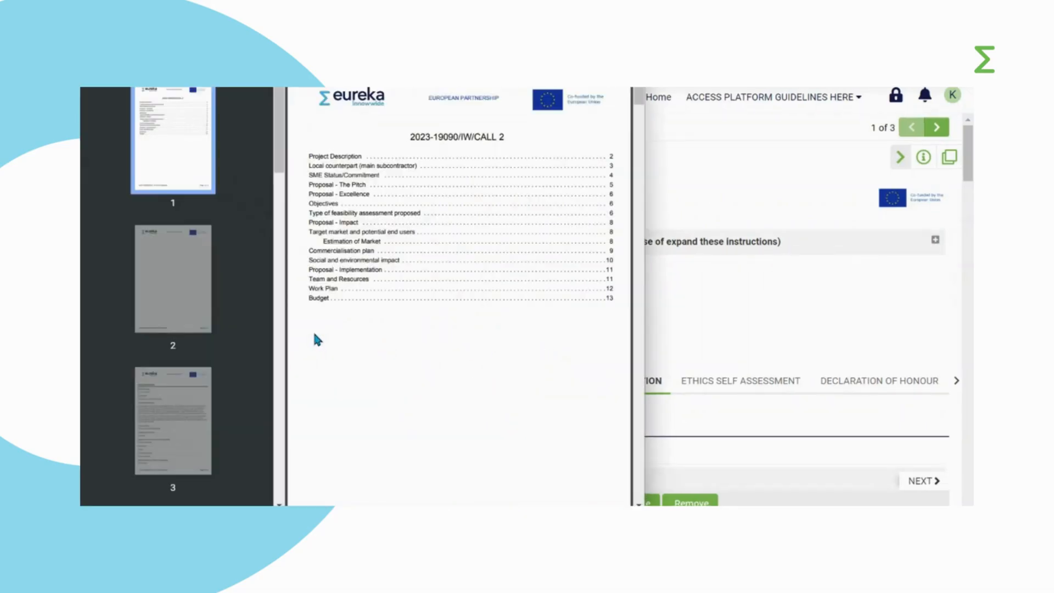
{"action": "left_click", "coordinate": [403, 182]}
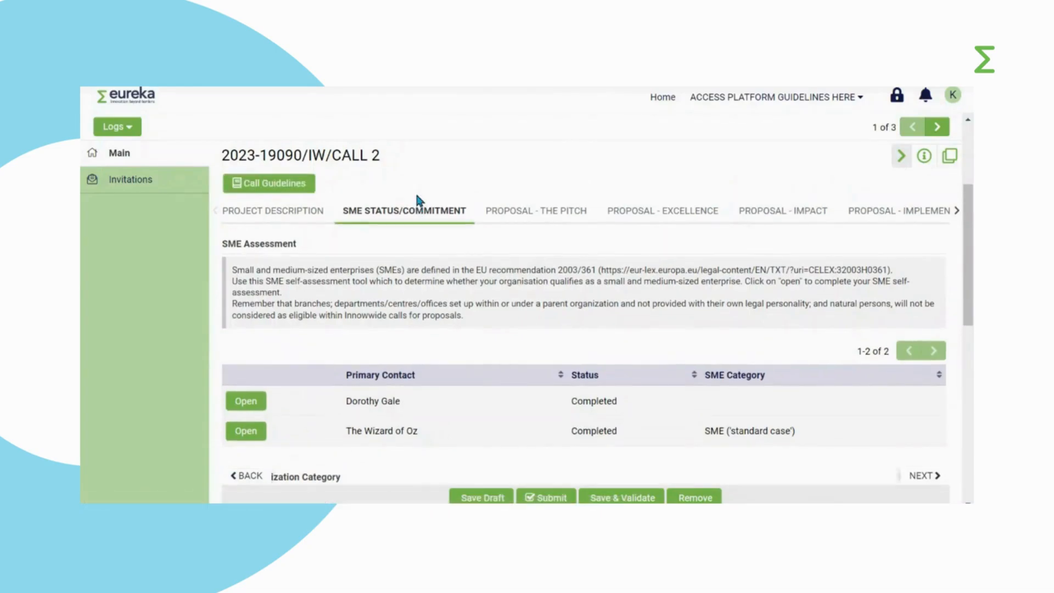
{"action": "mouse_move", "coordinate": [343, 409]}
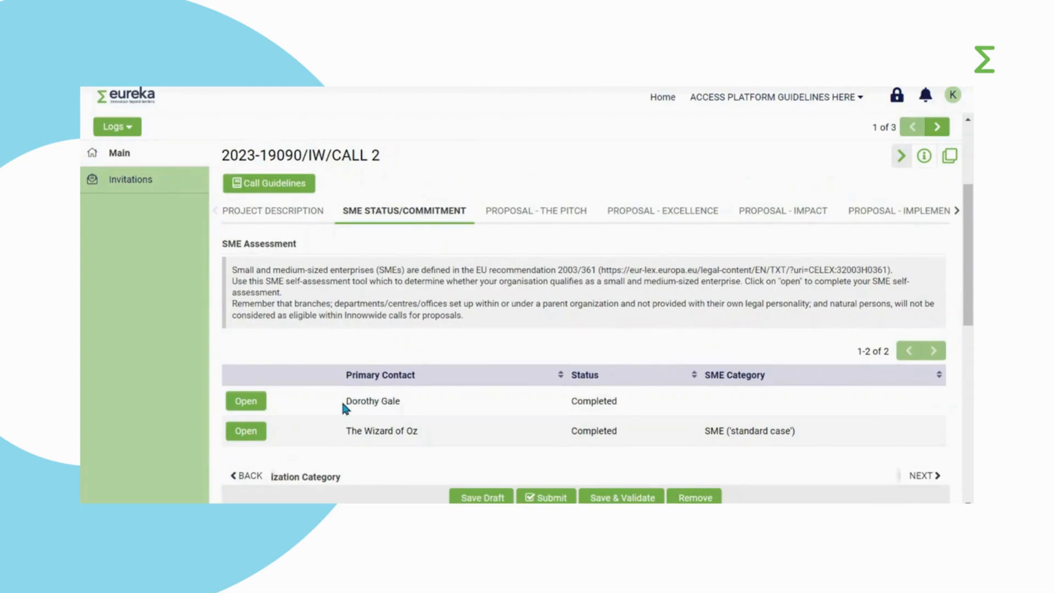
Select the sample text in the Proposal - Excellence objectives field (252 words left)
{"action": "left_click_drag", "start_coordinate": [343, 401], "coordinate": [618, 400]}
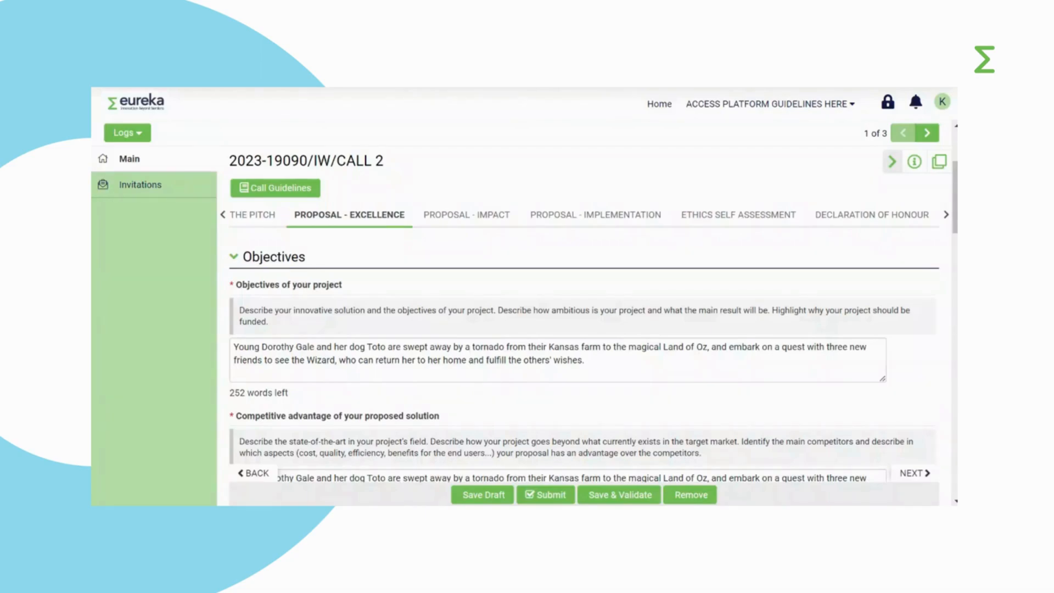
{"action": "mouse_move", "coordinate": [726, 494]}
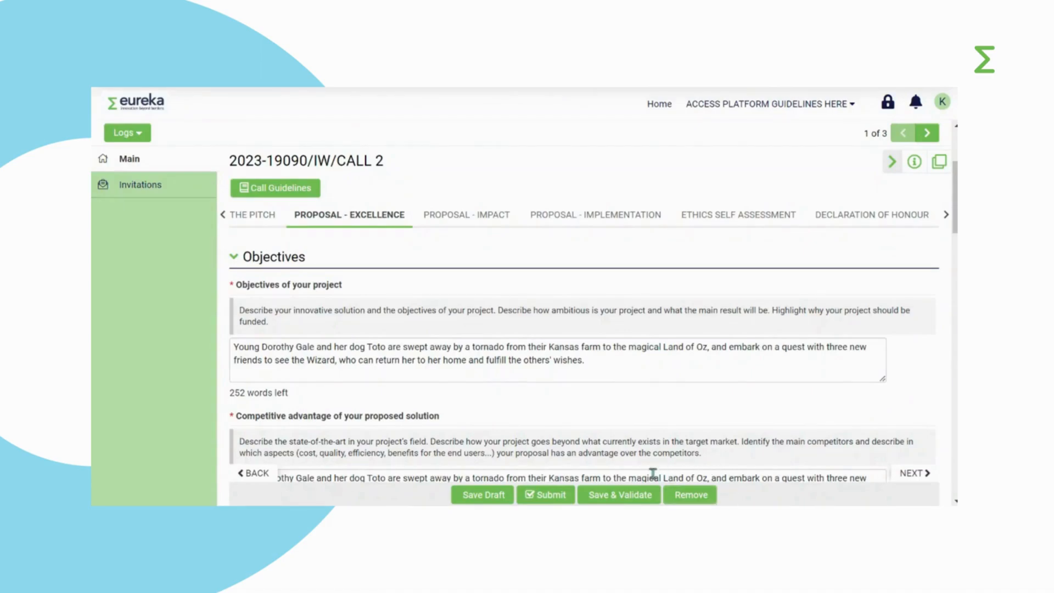
{"action": "mouse_move", "coordinate": [618, 495]}
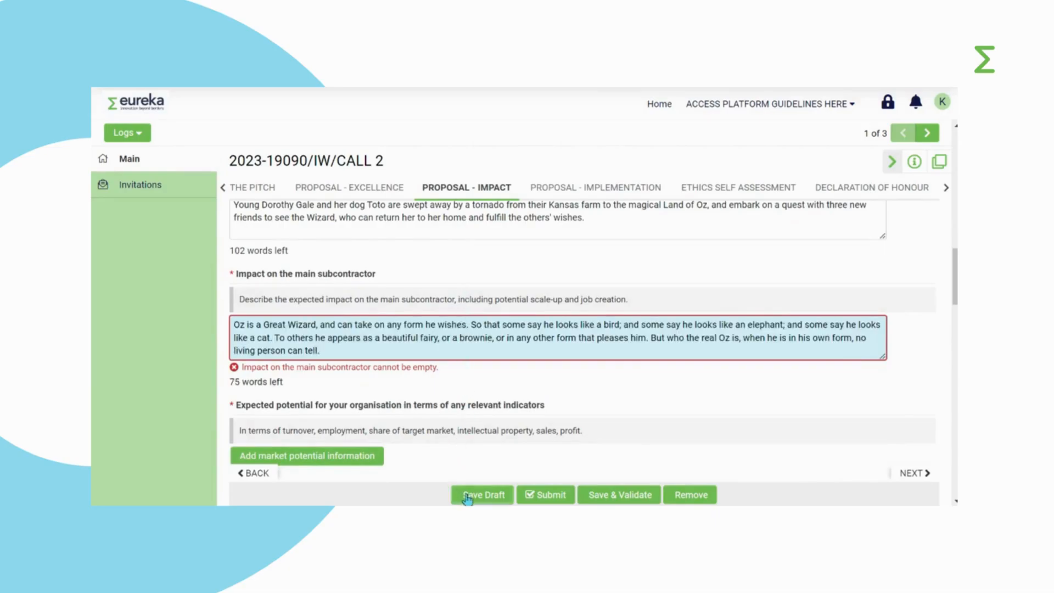
Save the draft to clear the subcontractor-impact error and move to Ethics Self Assessment
{"action": "left_click", "coordinate": [481, 495]}
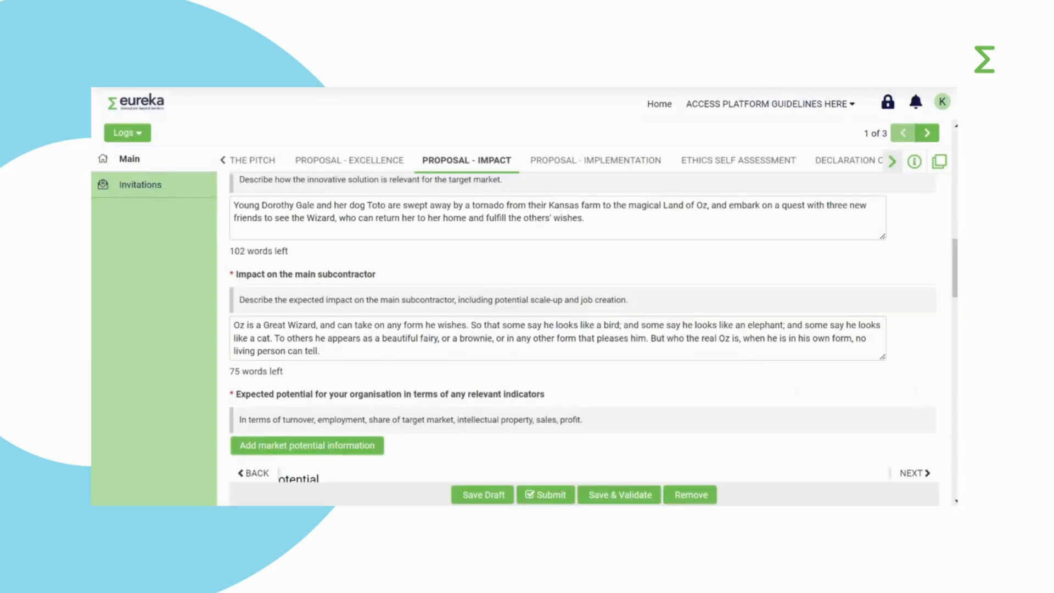
{"action": "mouse_move", "coordinate": [698, 261]}
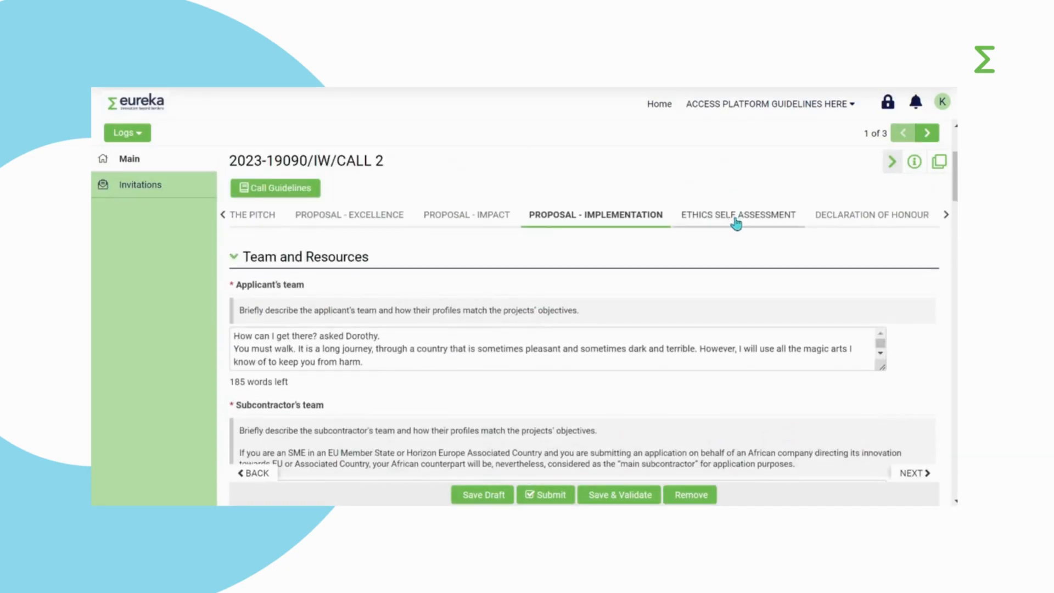
{"action": "left_click", "coordinate": [738, 214]}
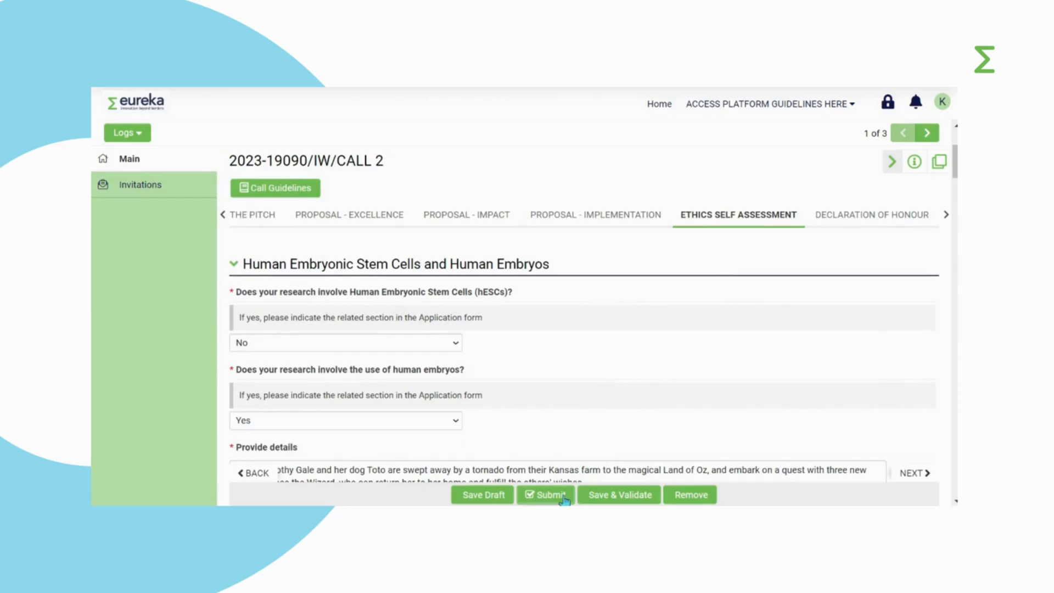
Submit the Innowide Call 2 application, confirming the one-application-per-call alert with YES
{"action": "left_click", "coordinate": [545, 495]}
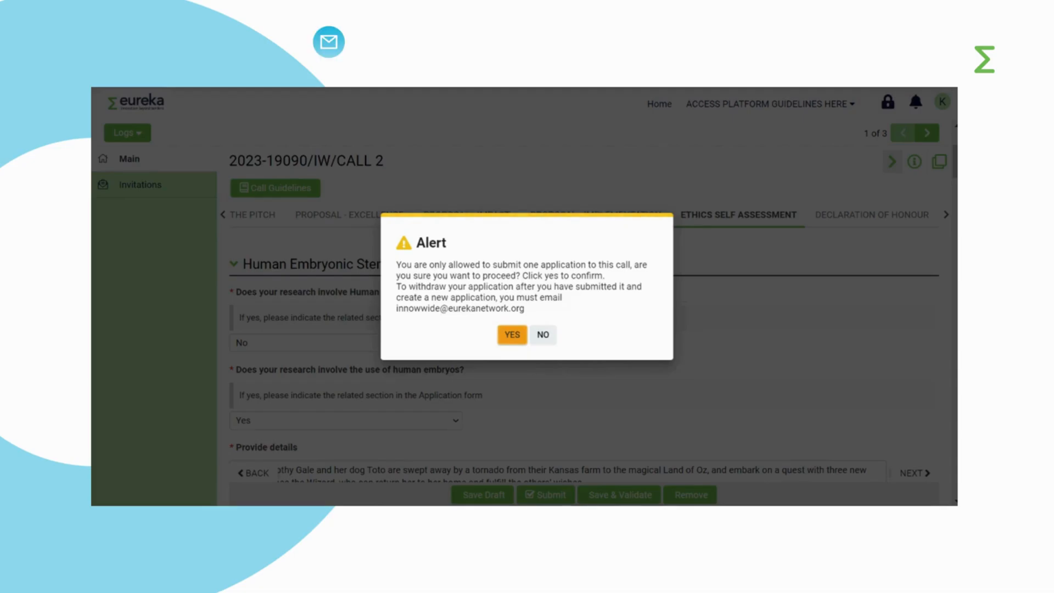
{"action": "left_click", "coordinate": [512, 335]}
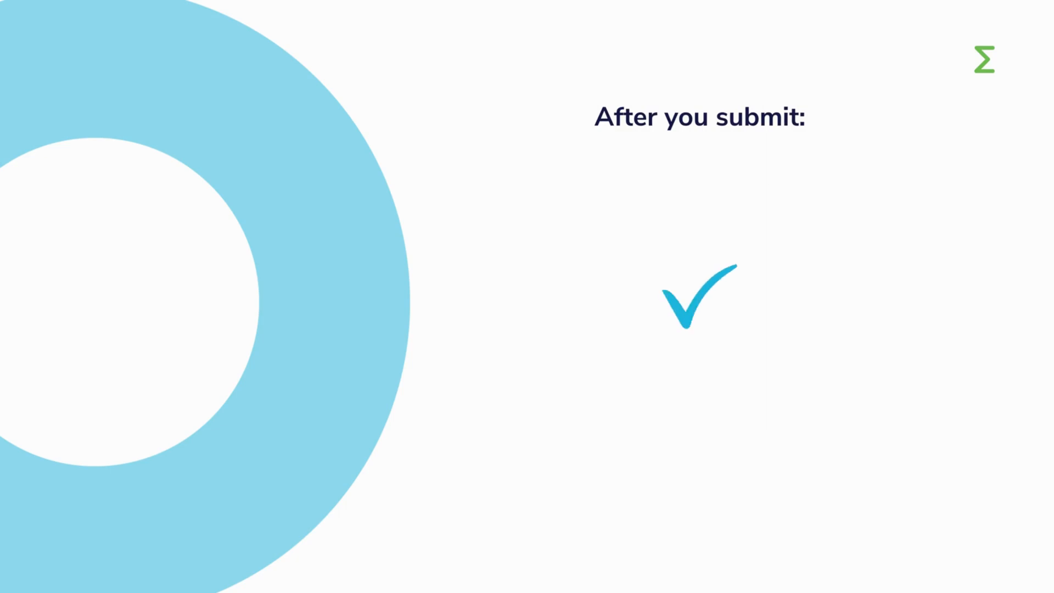